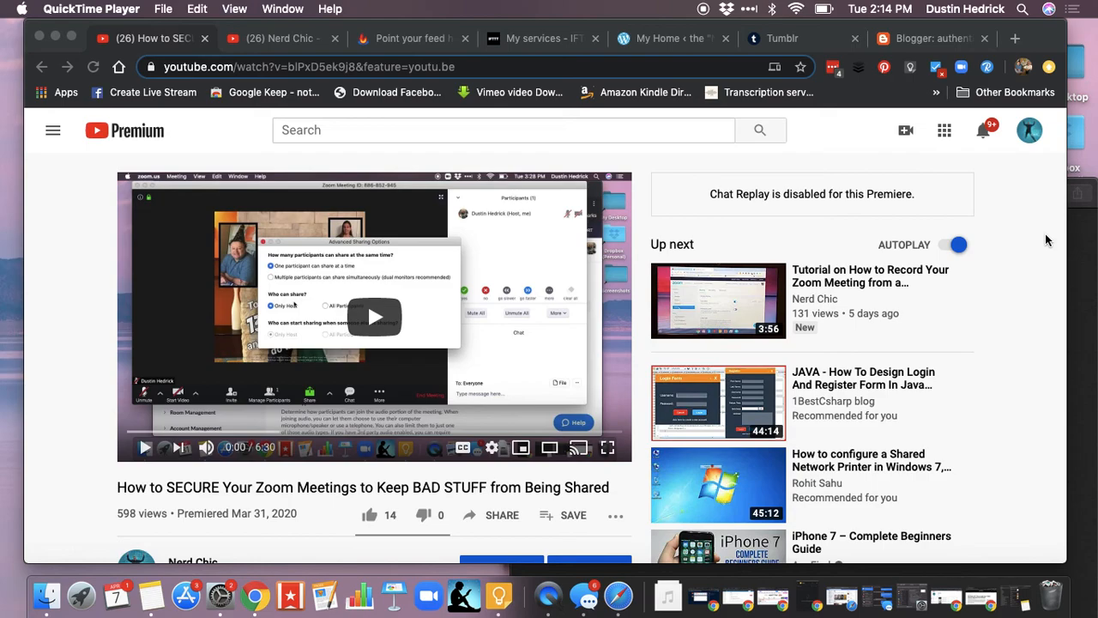
{"action": "mouse_move", "coordinate": [1021, 232]}
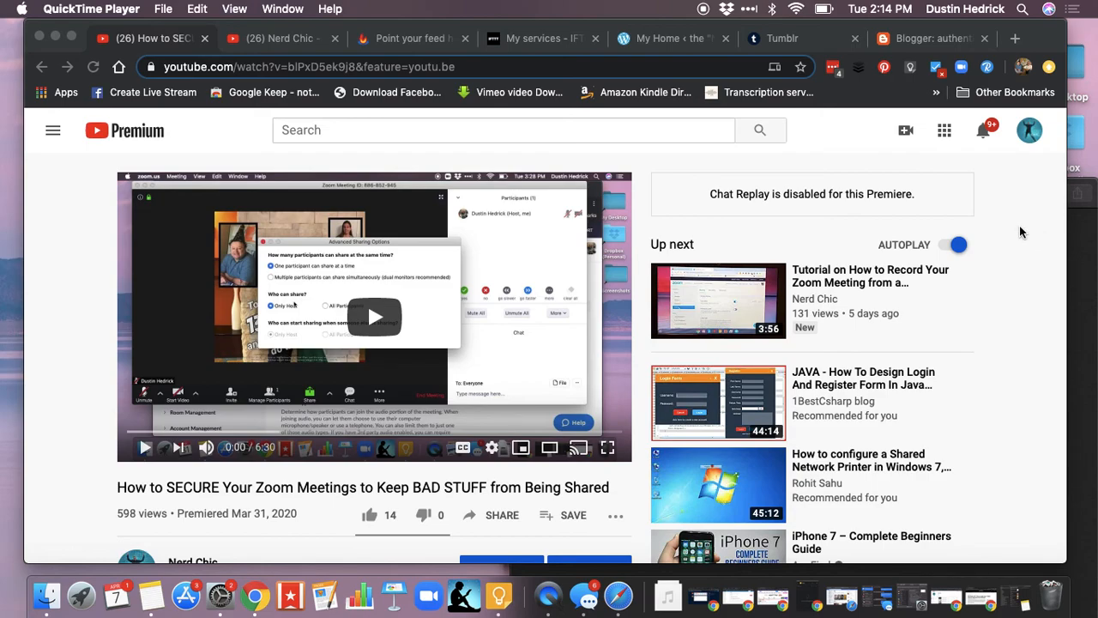
{"action": "mouse_move", "coordinate": [1019, 216]}
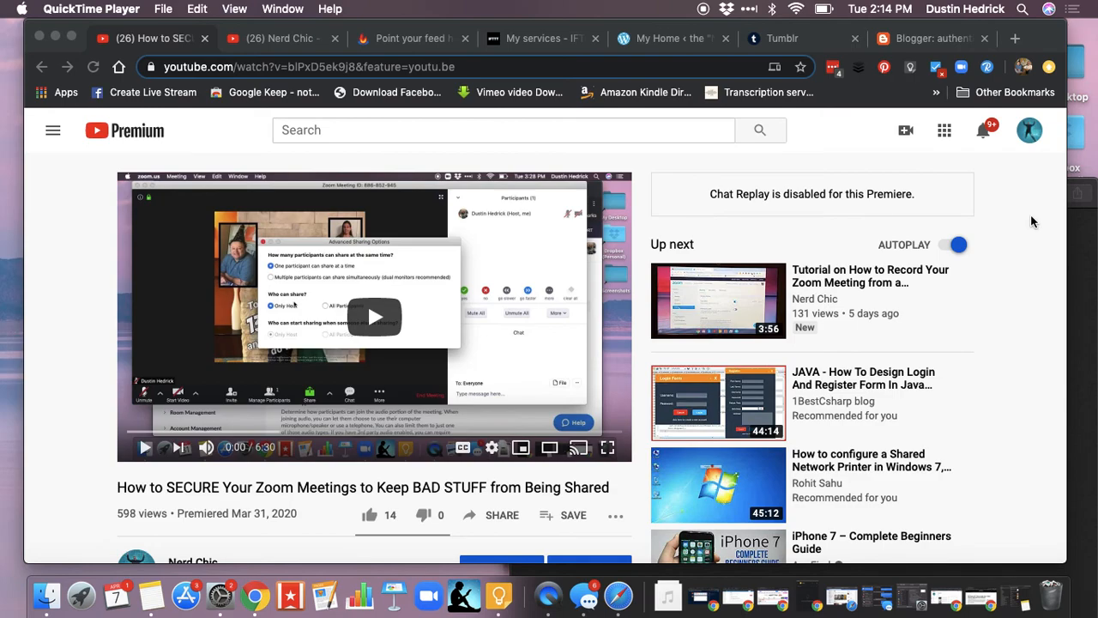
{"action": "mouse_move", "coordinate": [72, 315]}
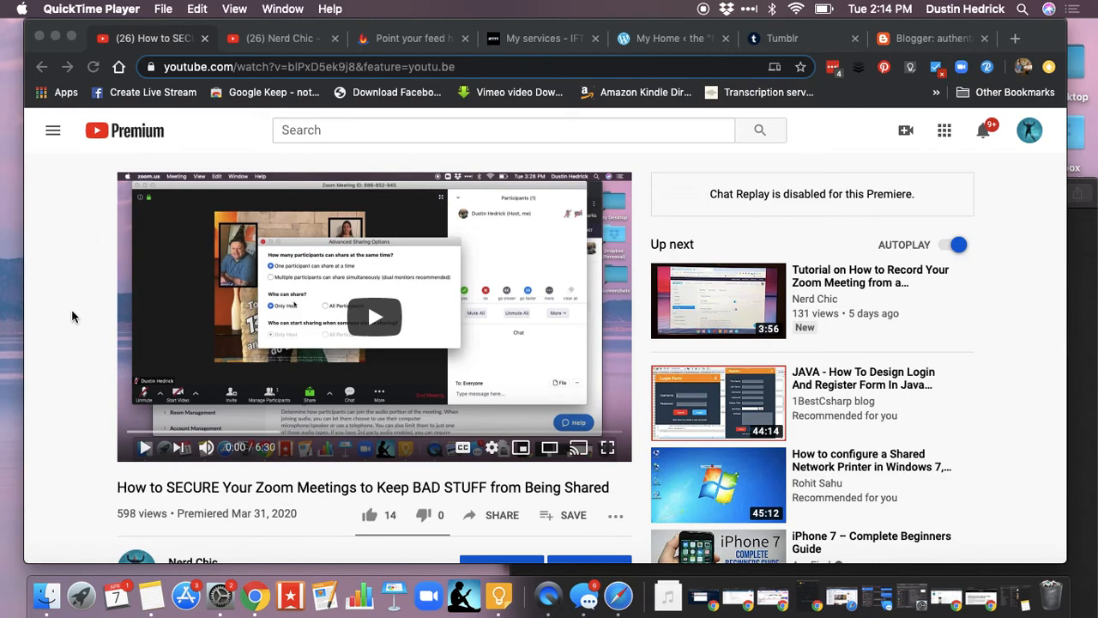
{"action": "mouse_move", "coordinate": [78, 426]}
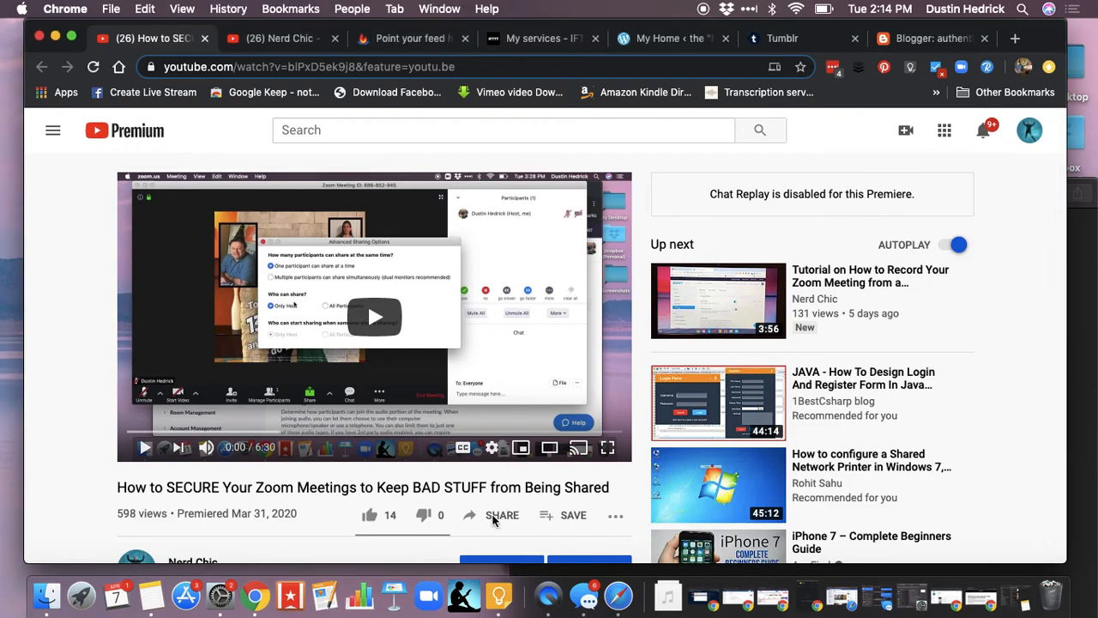
Show the iframe embed code for the Zoom security video via Share > Embed.
{"action": "left_click", "coordinate": [501, 515]}
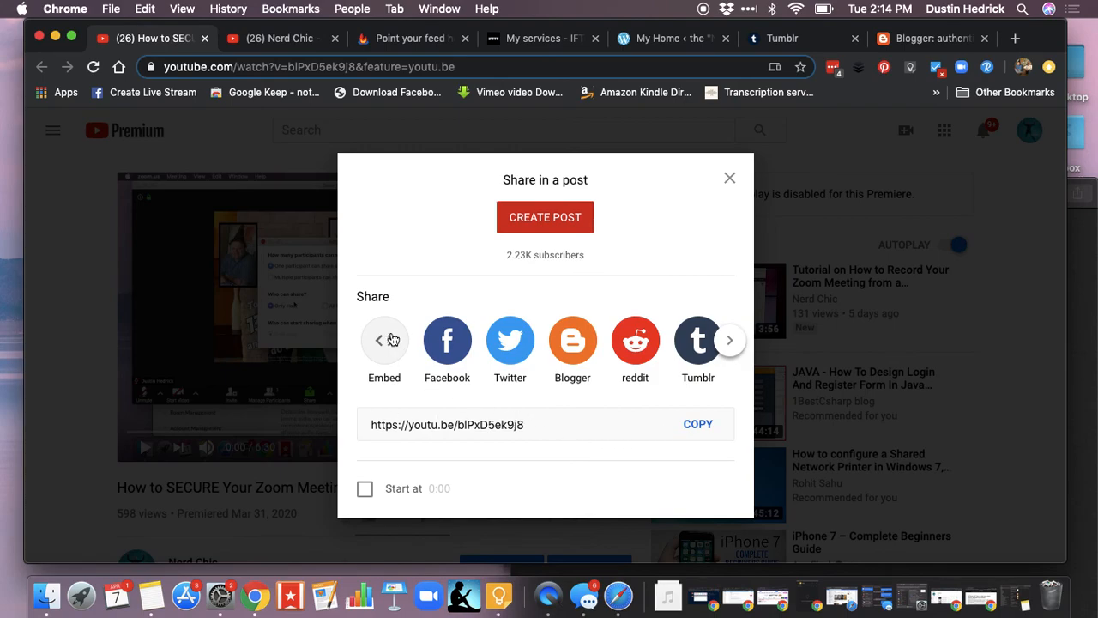
{"action": "left_click", "coordinate": [384, 340]}
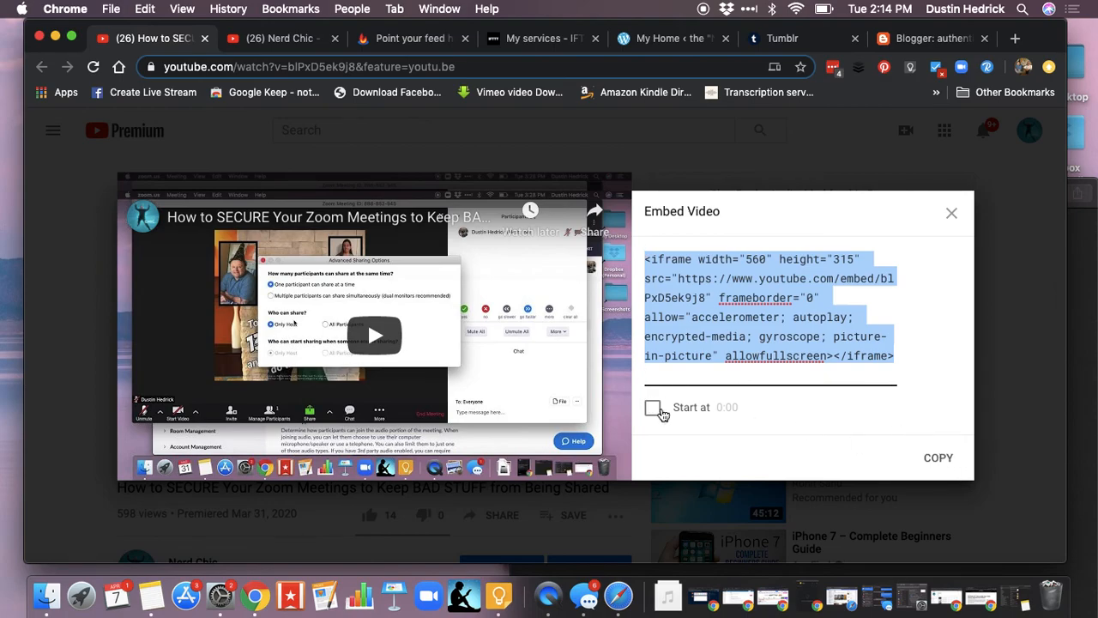
{"action": "mouse_move", "coordinate": [748, 420]}
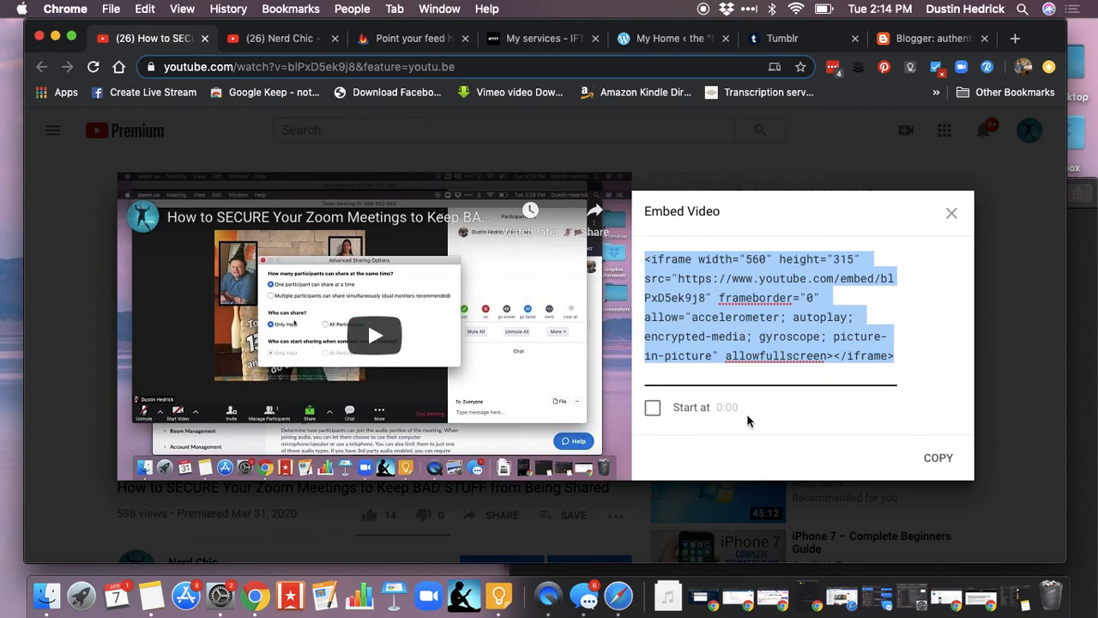
{"action": "mouse_move", "coordinate": [673, 422]}
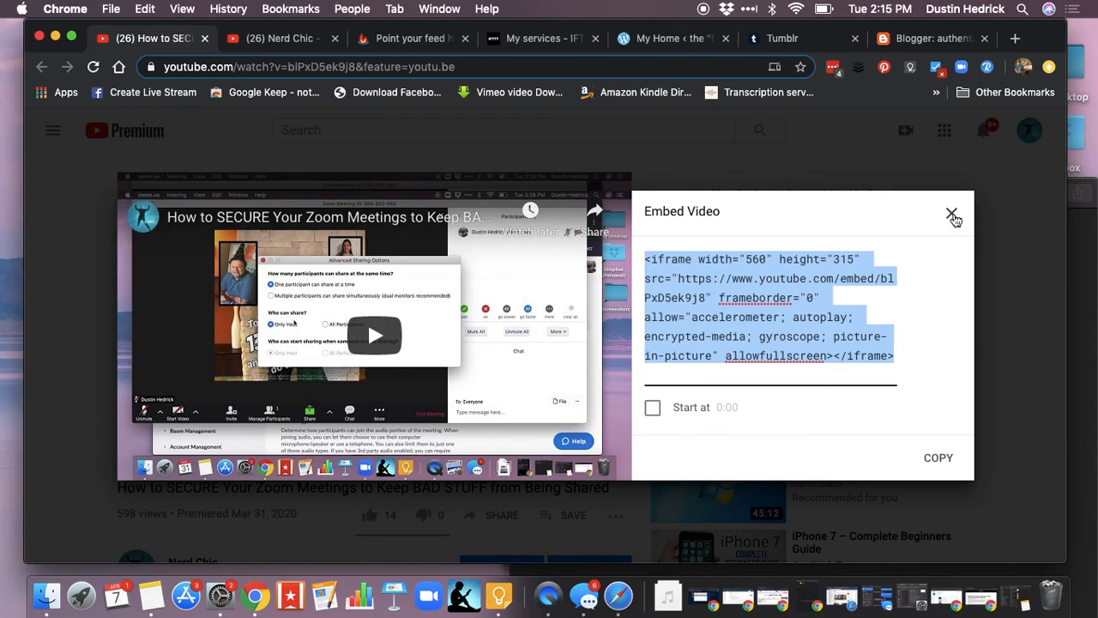
Close the Embed Video dialog to return to the watch page.
{"action": "left_click", "coordinate": [951, 212]}
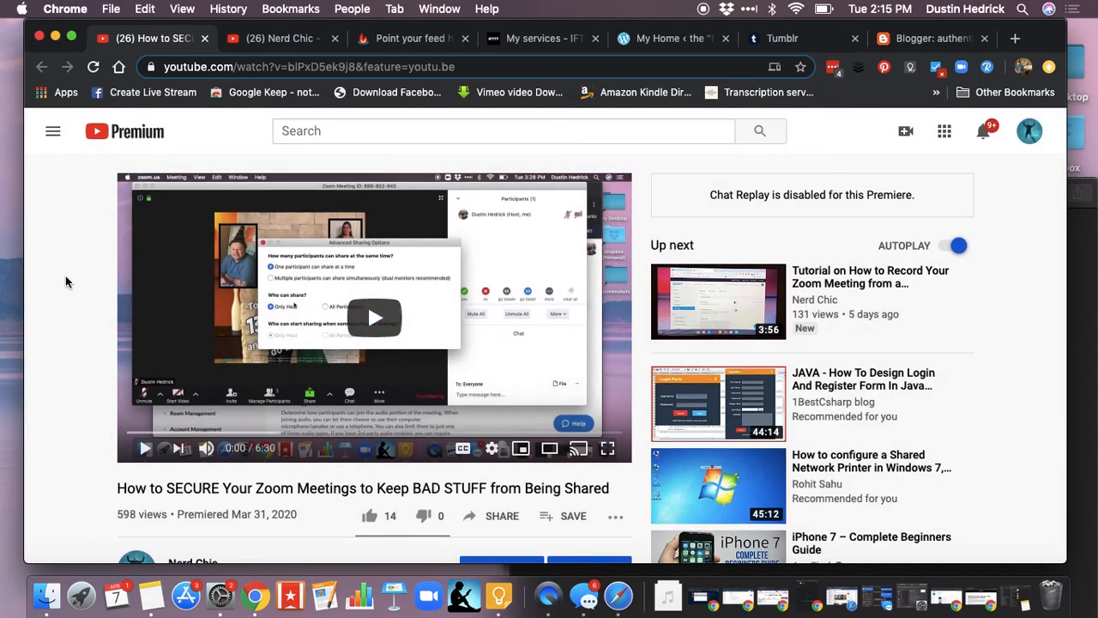
{"action": "mouse_move", "coordinate": [72, 230]}
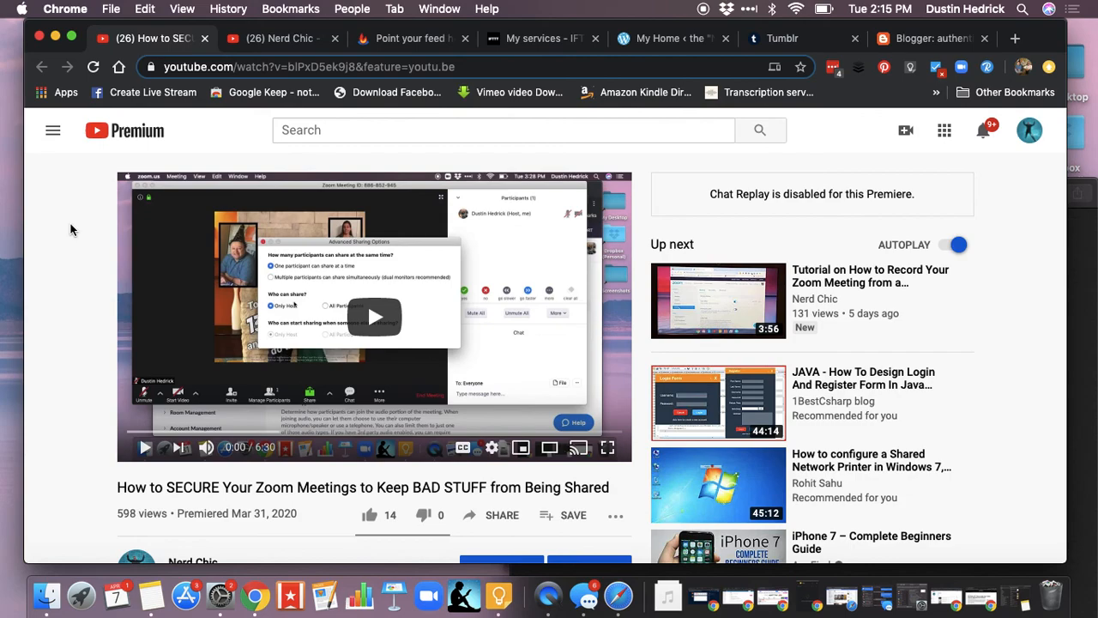
{"action": "mouse_move", "coordinate": [93, 237]}
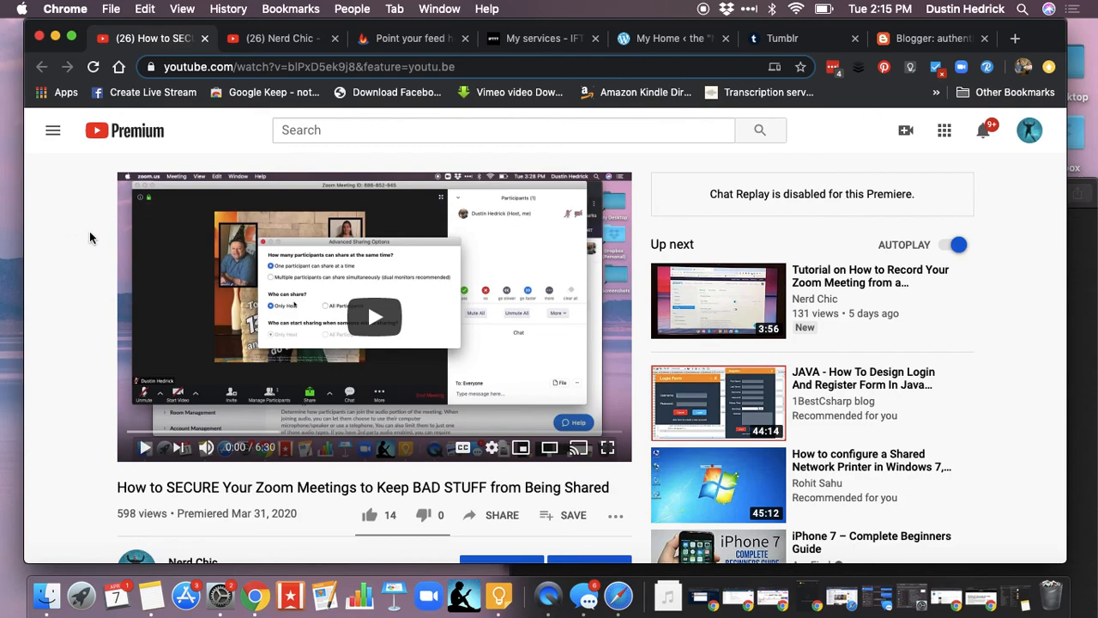
{"action": "mouse_move", "coordinate": [84, 242]}
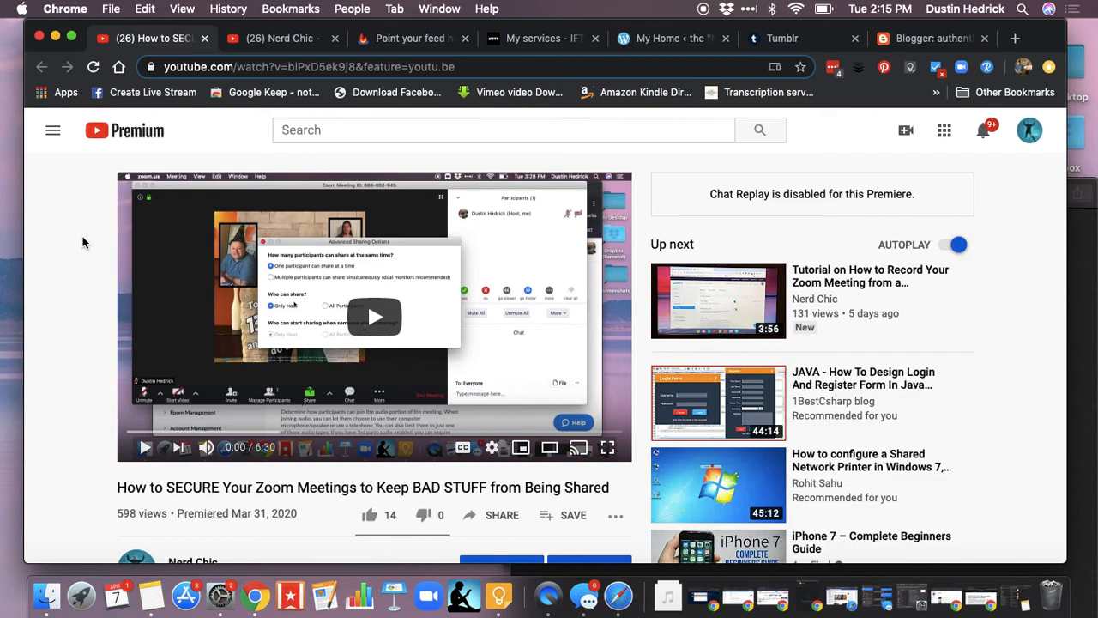
{"action": "mouse_move", "coordinate": [83, 243]}
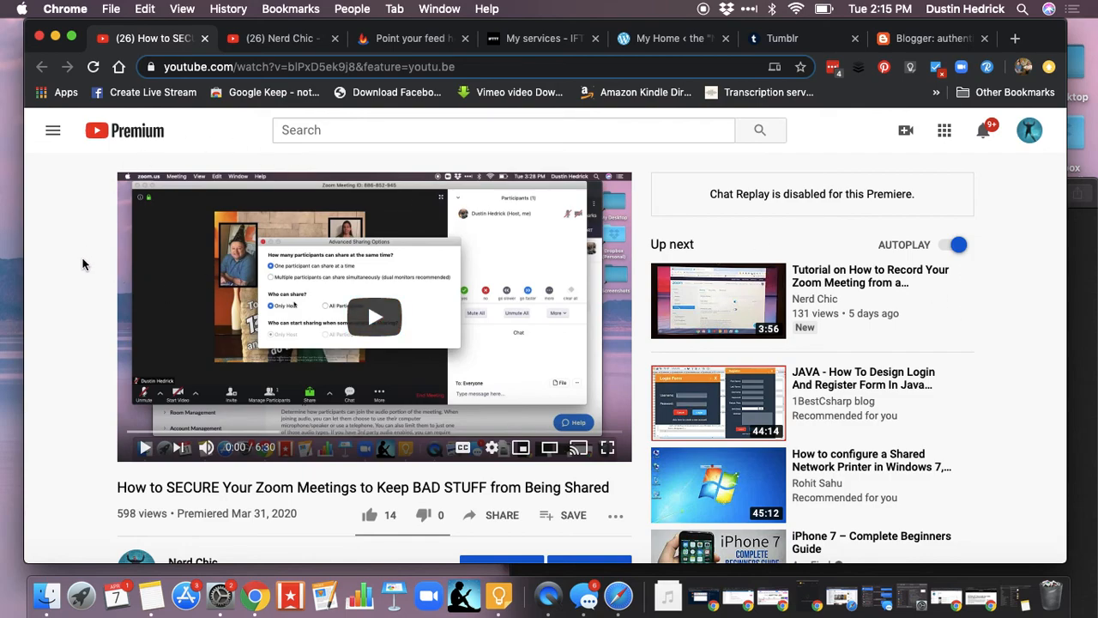
{"action": "mouse_move", "coordinate": [106, 241]}
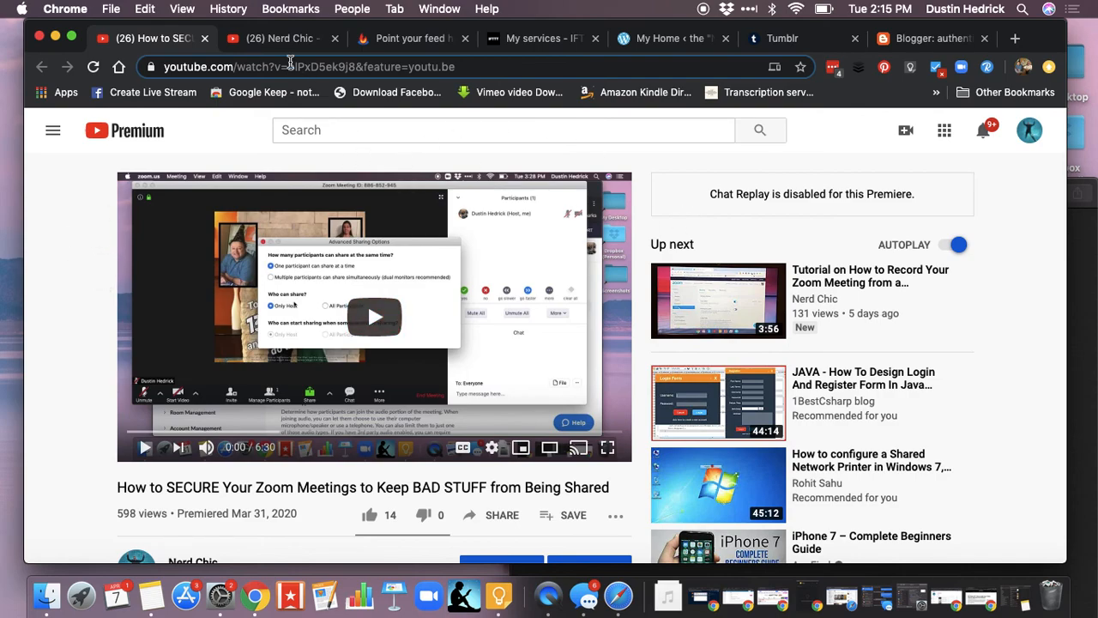
Switch to the Nerd Chic channel home page showing its Zoom.us Tutorials playlist.
{"action": "left_click", "coordinate": [278, 38]}
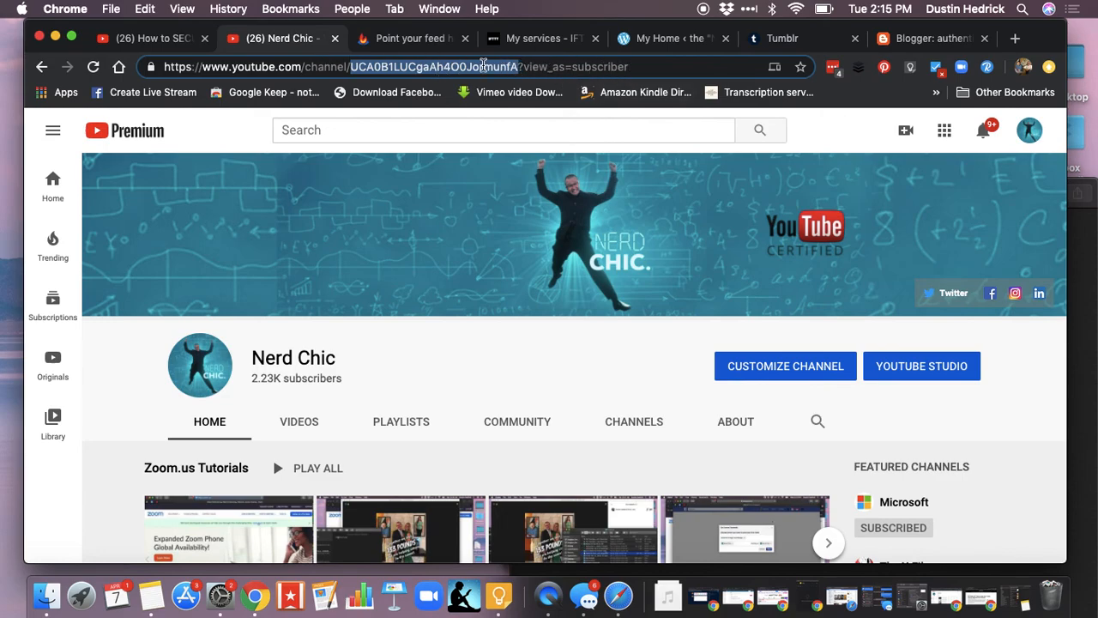
{"action": "mouse_move", "coordinate": [514, 79]}
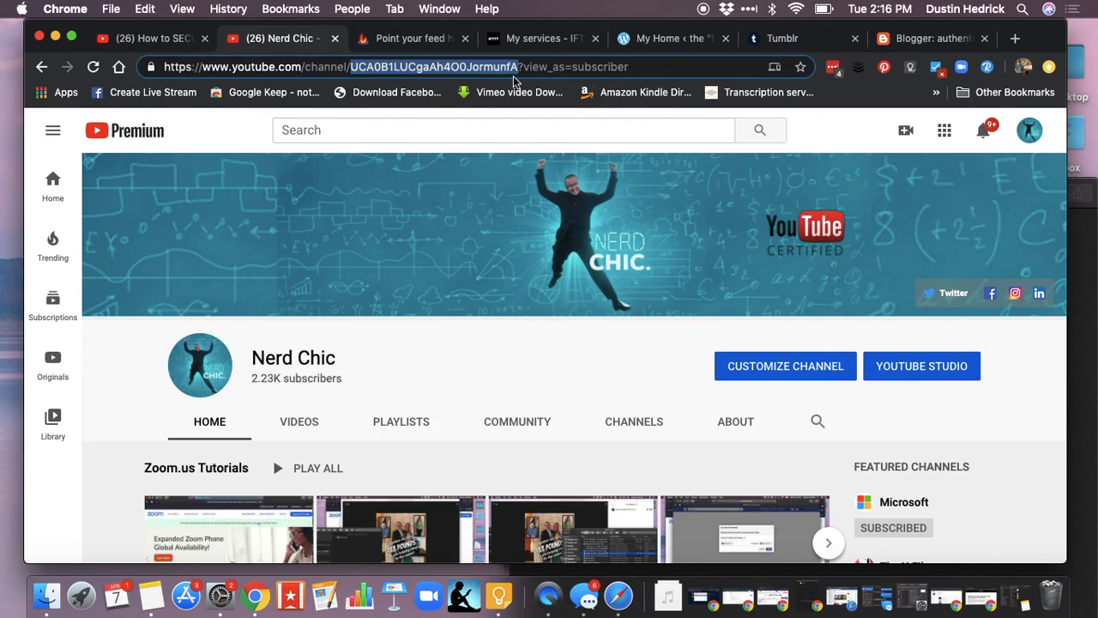
{"action": "mouse_move", "coordinate": [1085, 265]}
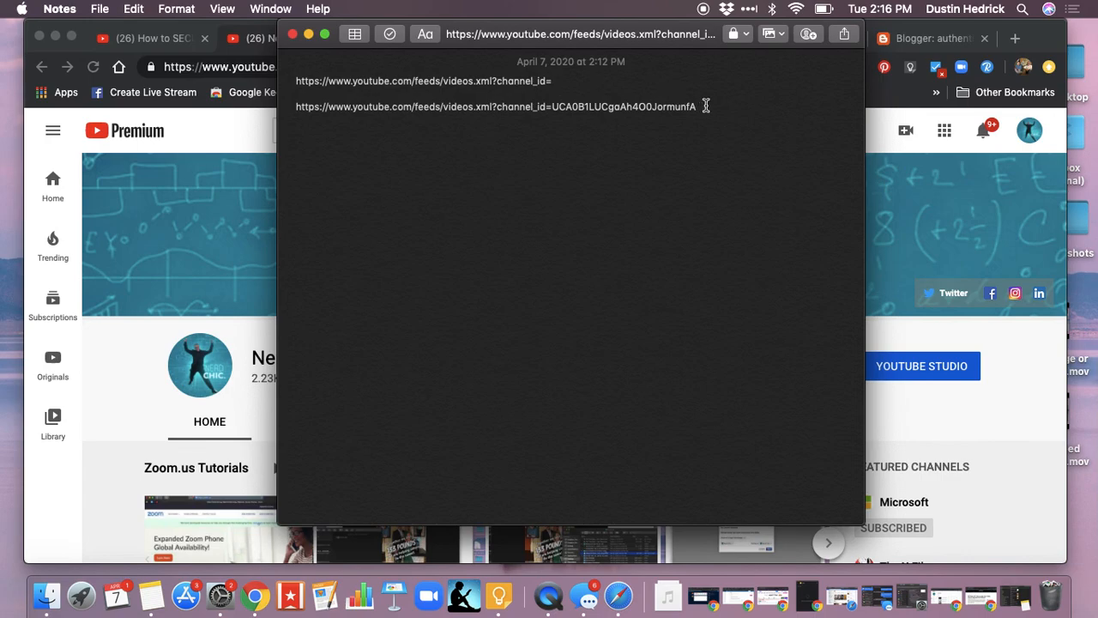
Select the full feeds/videos.xml?channel_id= address line in Notes.
{"action": "triple_click", "coordinate": [496, 106]}
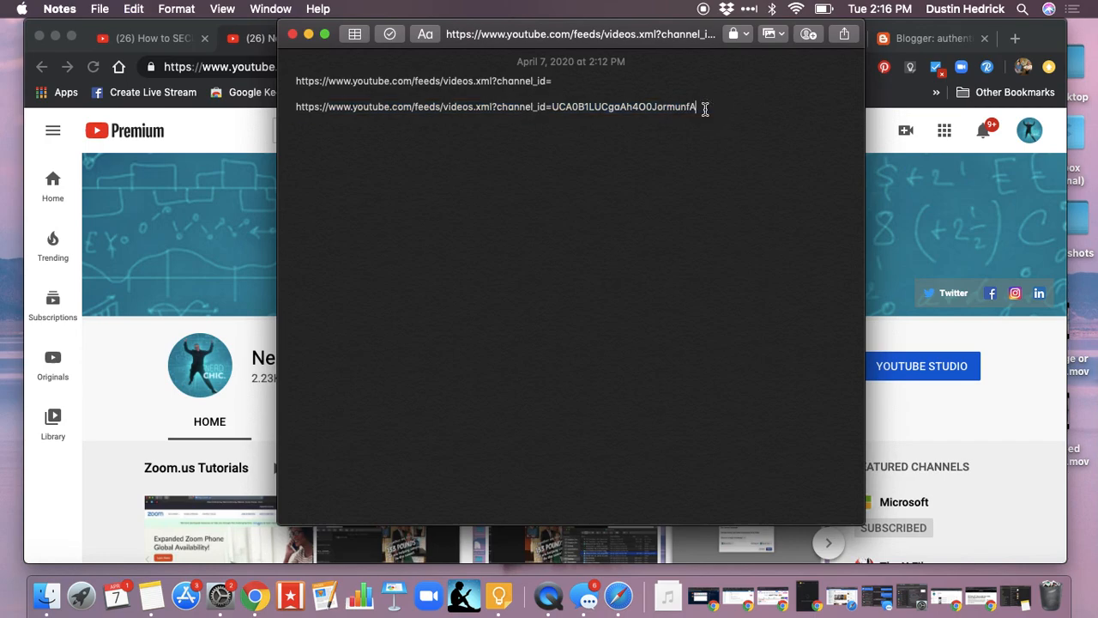
{"action": "left_click_drag", "start_coordinate": [697, 107], "coordinate": [295, 106]}
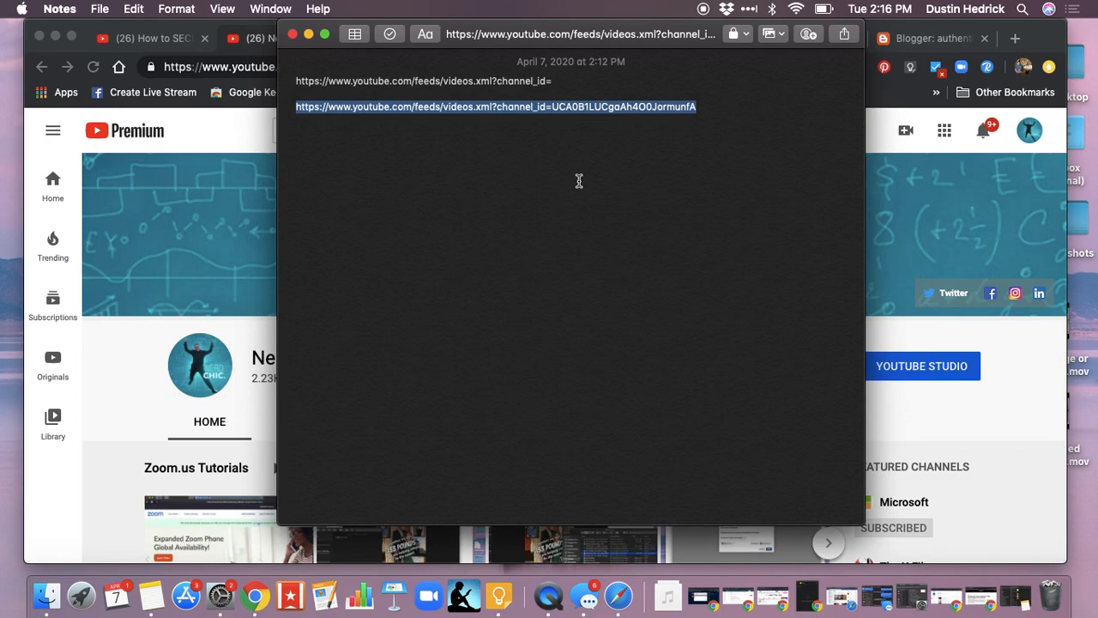
{"action": "mouse_move", "coordinate": [673, 53]}
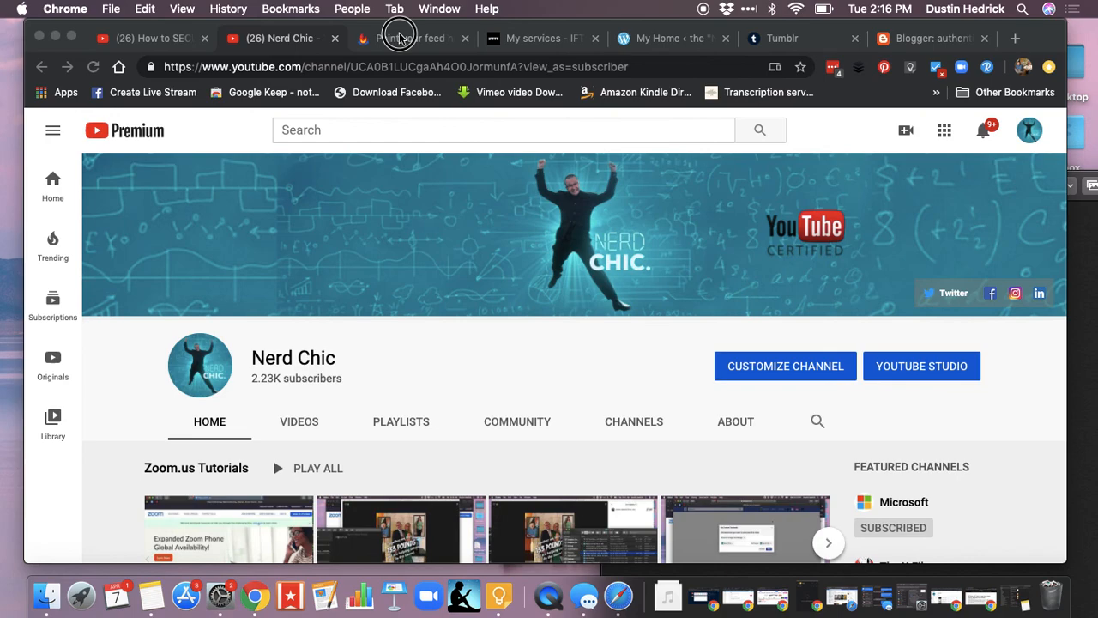
Burn the YouTube videos feed with channel_id=UCA0B1LUCgaAh4O0JormunfA in FeedBurner's My Feeds.
{"action": "left_click", "coordinate": [398, 38]}
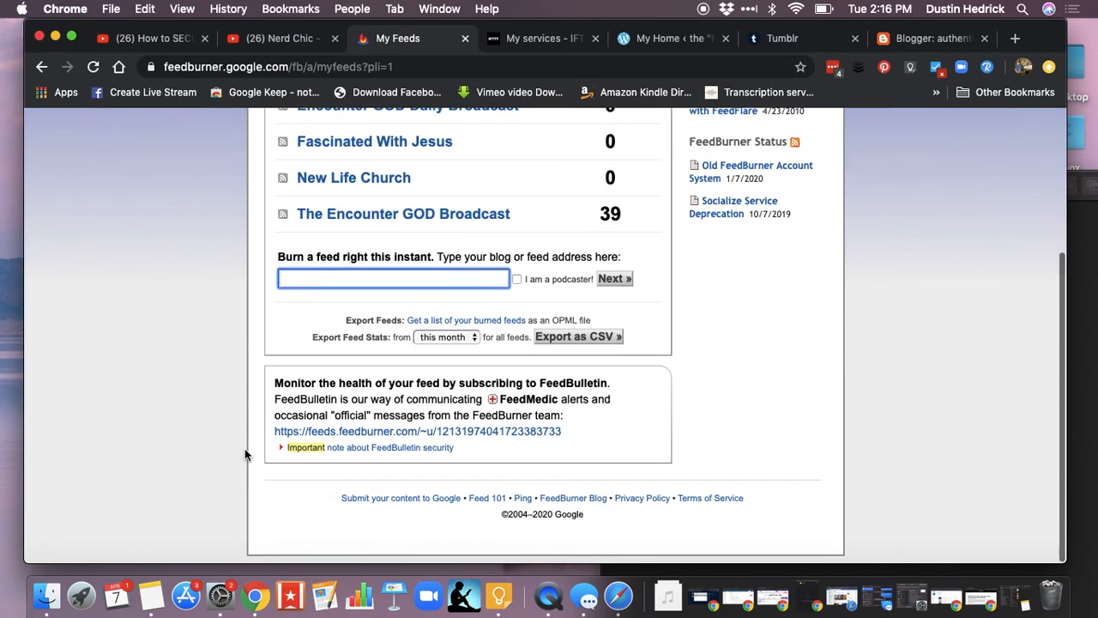
{"action": "type", "text": "channel_id=UCA0B1LUCgaAh4O0JormunfA"}
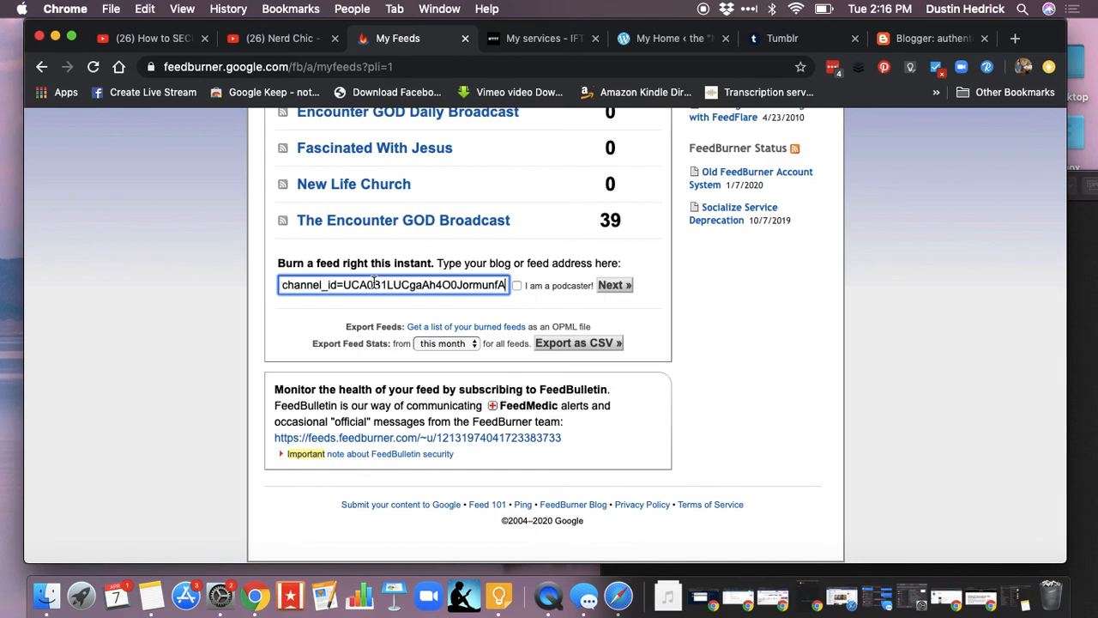
{"action": "left_click", "coordinate": [614, 285]}
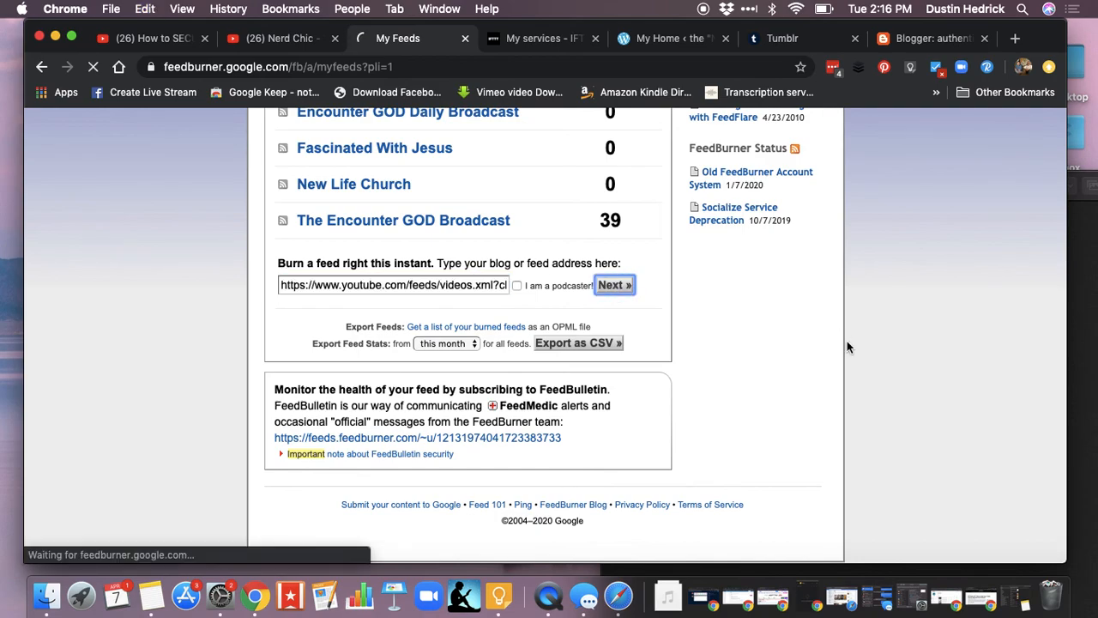
{"action": "left_click", "coordinate": [614, 285]}
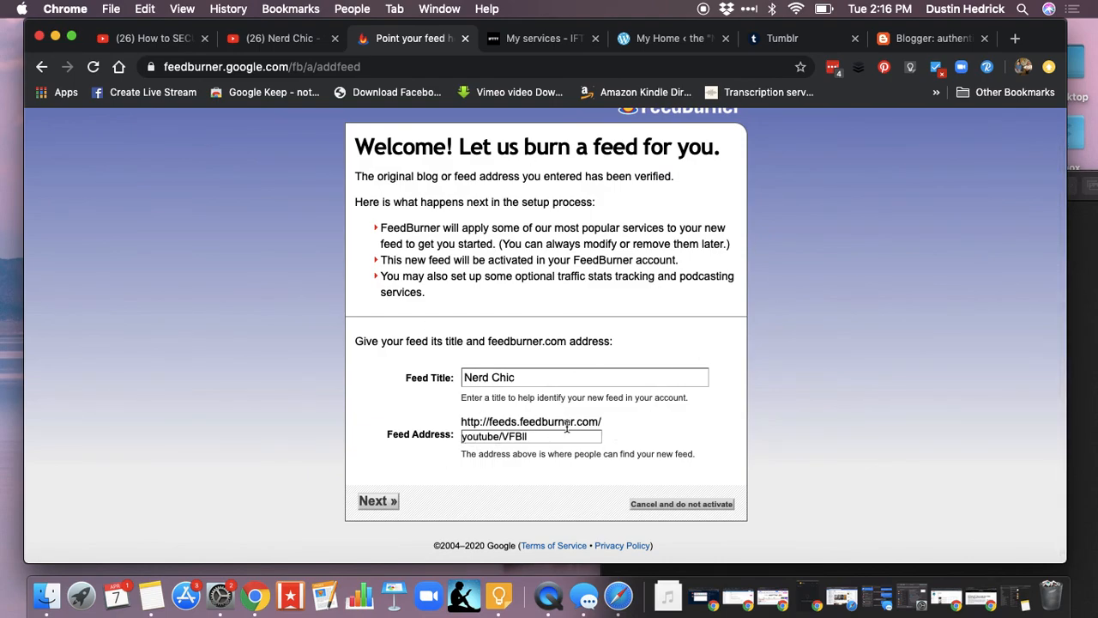
{"action": "mouse_move", "coordinate": [643, 240]}
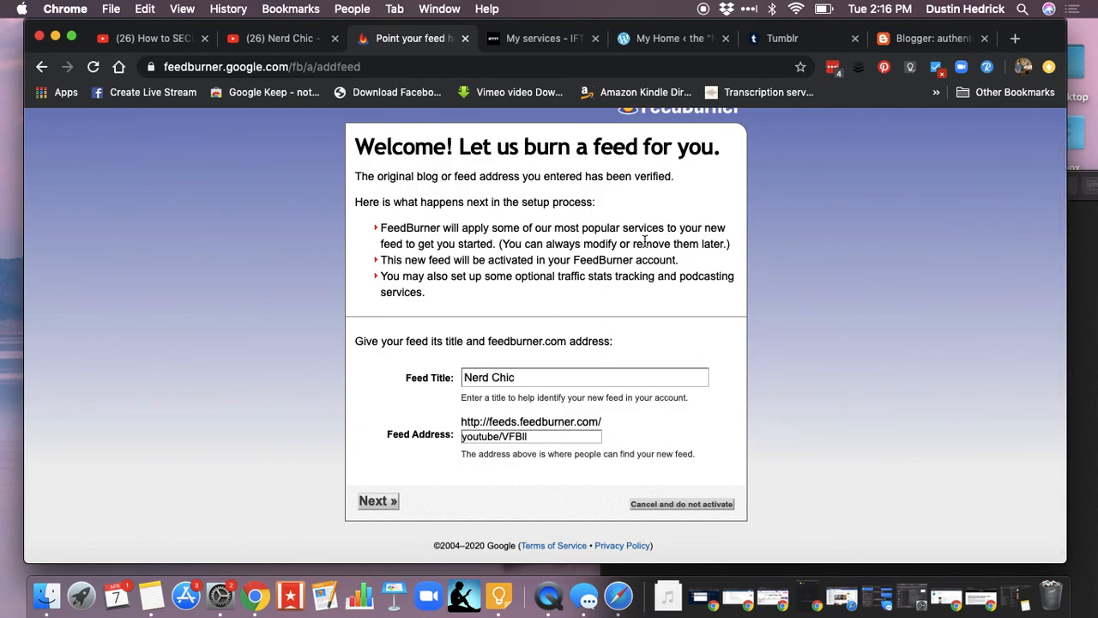
{"action": "mouse_move", "coordinate": [364, 218]}
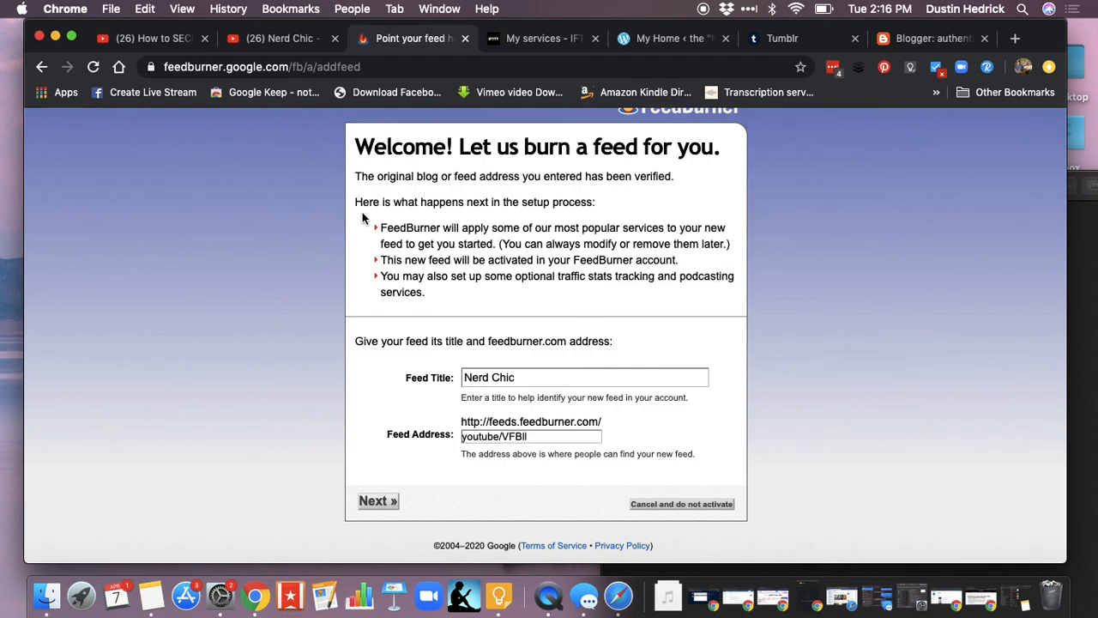
{"action": "mouse_move", "coordinate": [712, 226]}
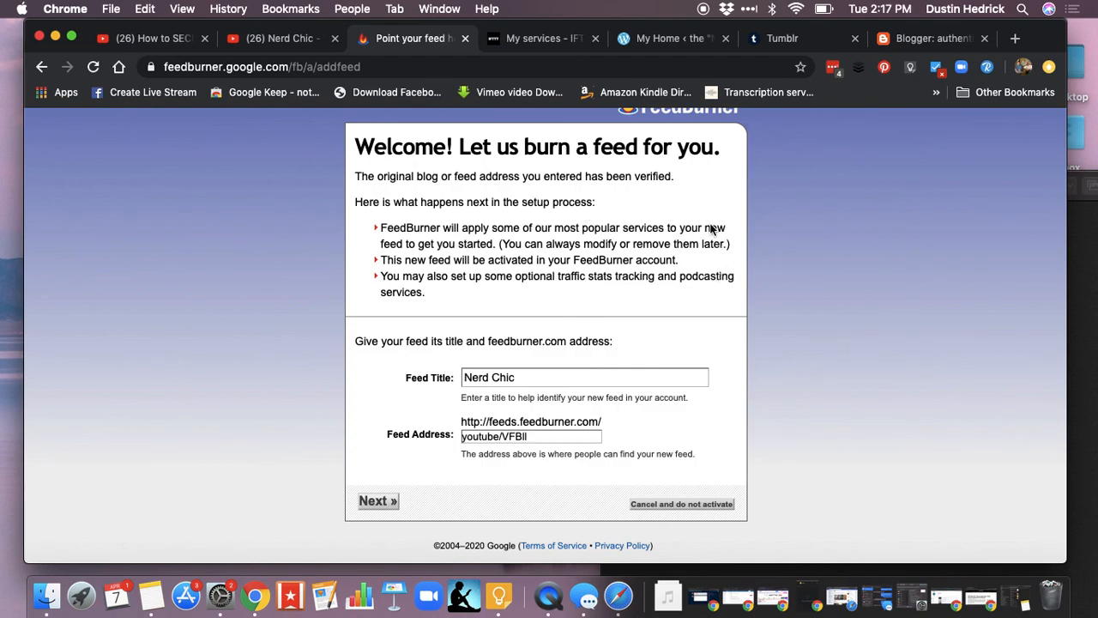
{"action": "mouse_move", "coordinate": [395, 216]}
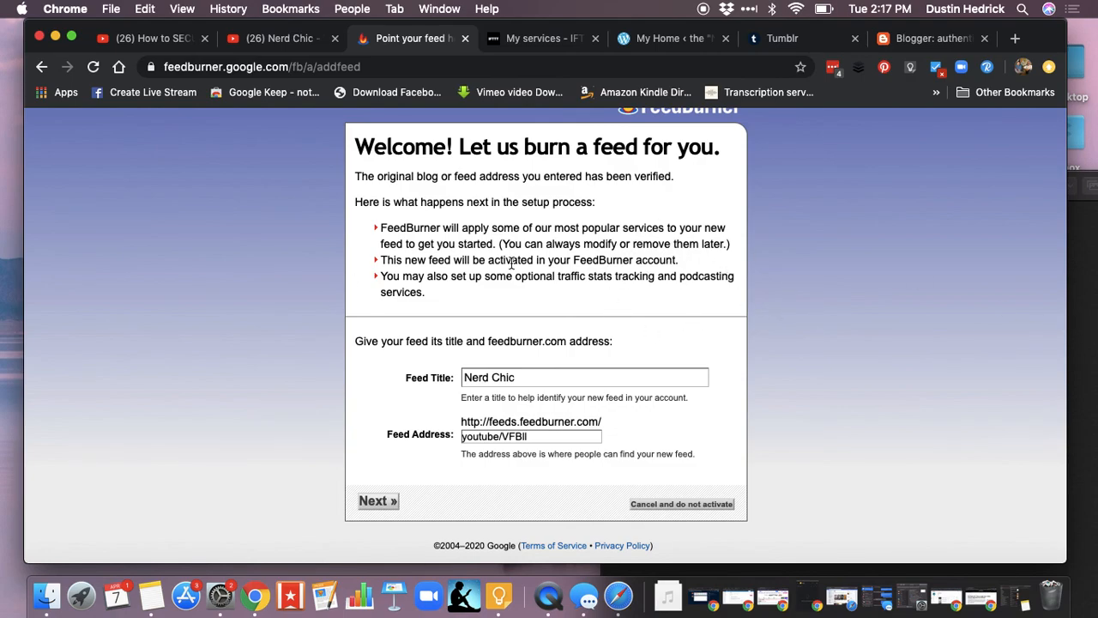
{"action": "mouse_move", "coordinate": [741, 209]}
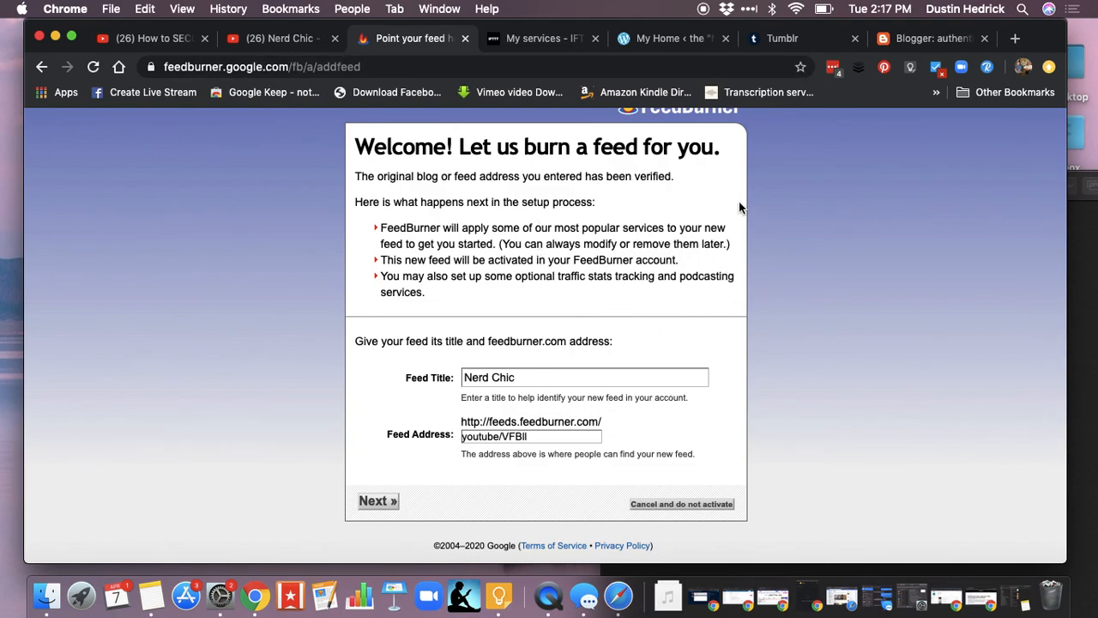
{"action": "mouse_move", "coordinate": [711, 185]}
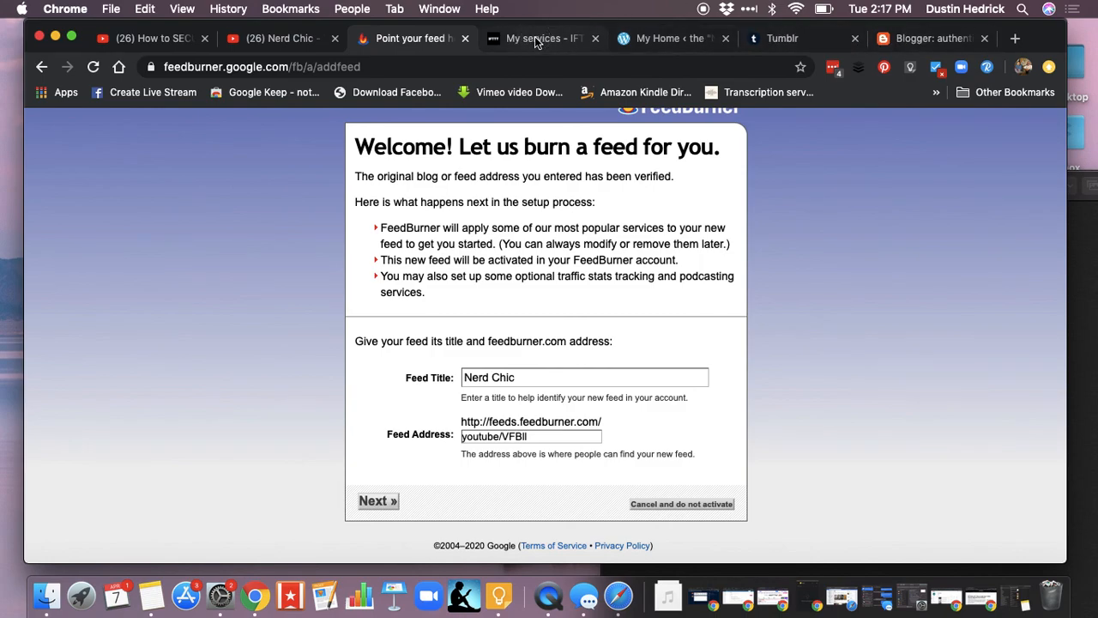
Show the IFTTT homepage and scroll through service tiles like Bitly, Blogger and Tumblr.
{"action": "left_click", "coordinate": [542, 38]}
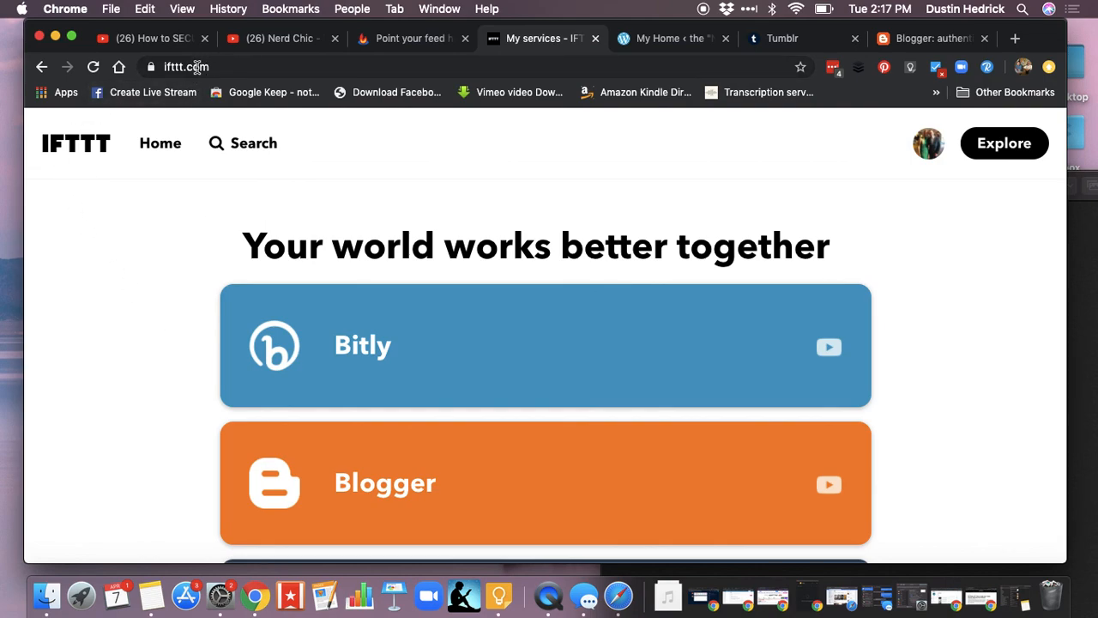
{"action": "mouse_move", "coordinate": [269, 65]}
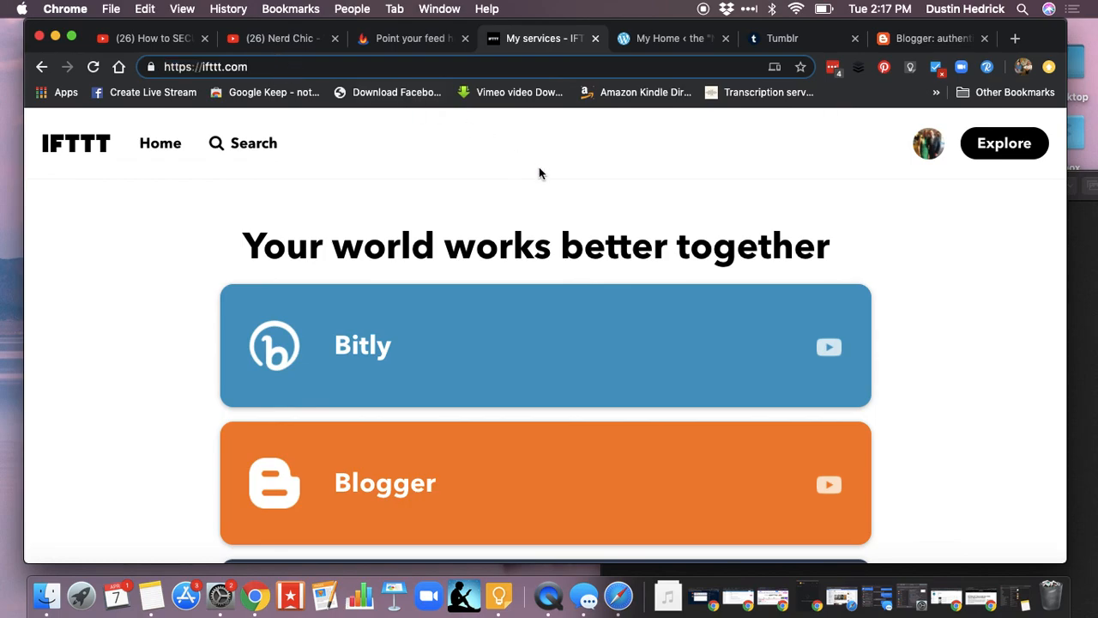
{"action": "mouse_move", "coordinate": [627, 164]}
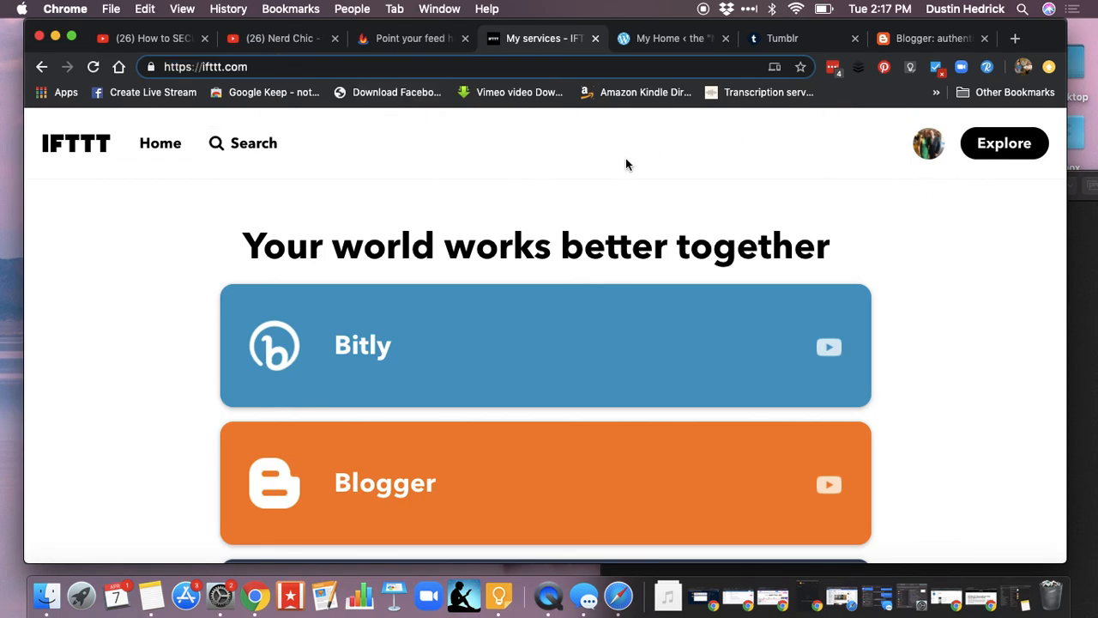
{"action": "mouse_move", "coordinate": [573, 464]}
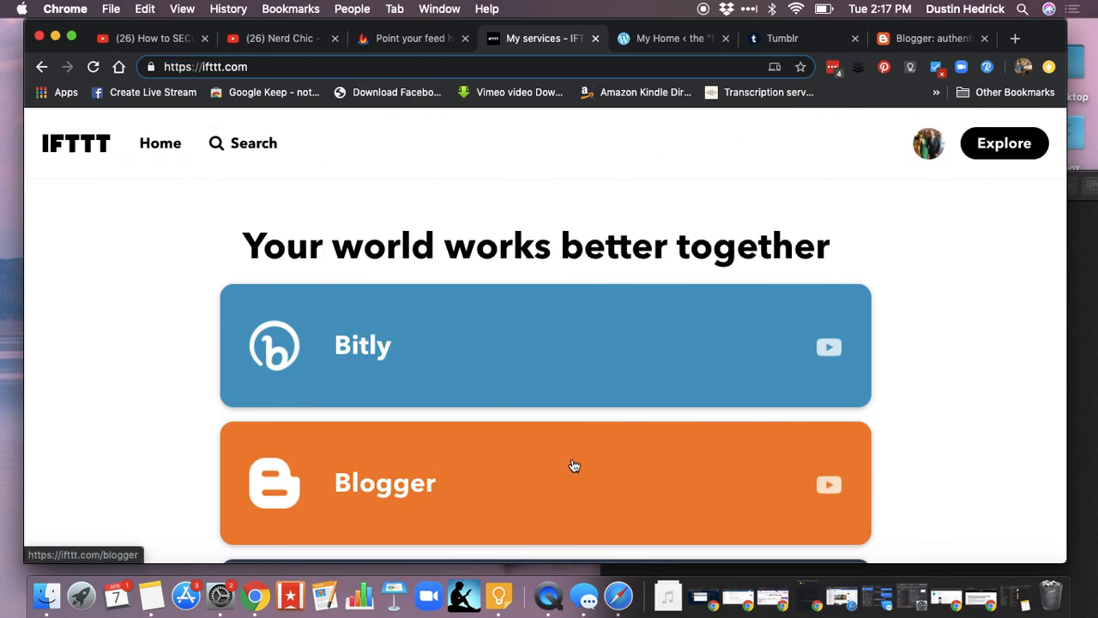
{"action": "mouse_move", "coordinate": [897, 432]}
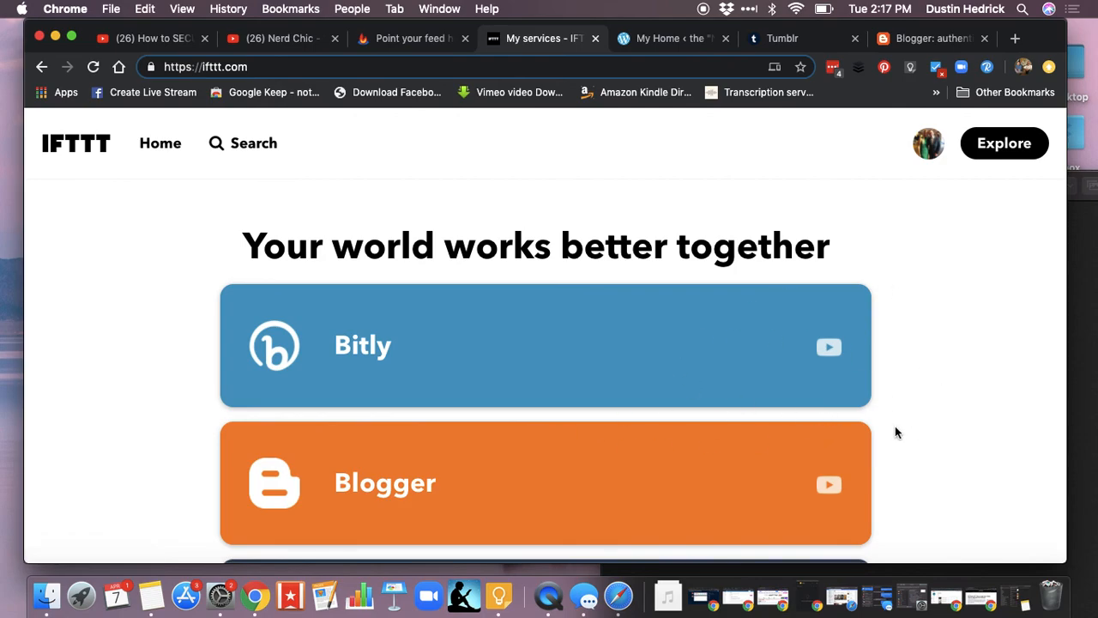
{"action": "mouse_move", "coordinate": [250, 278]}
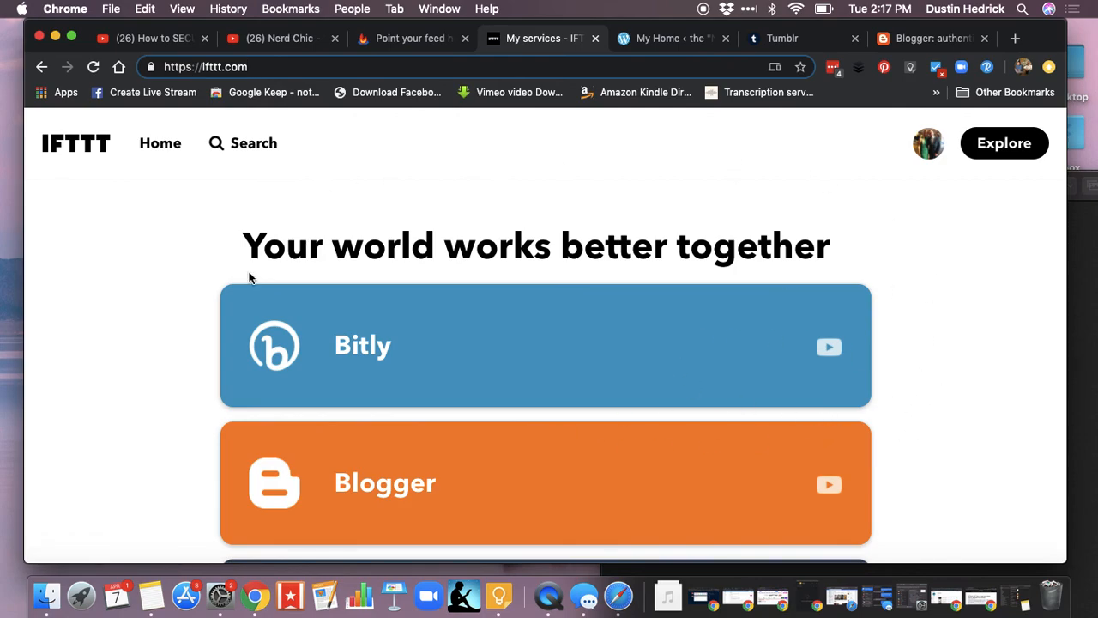
{"action": "mouse_move", "coordinate": [1087, 254]}
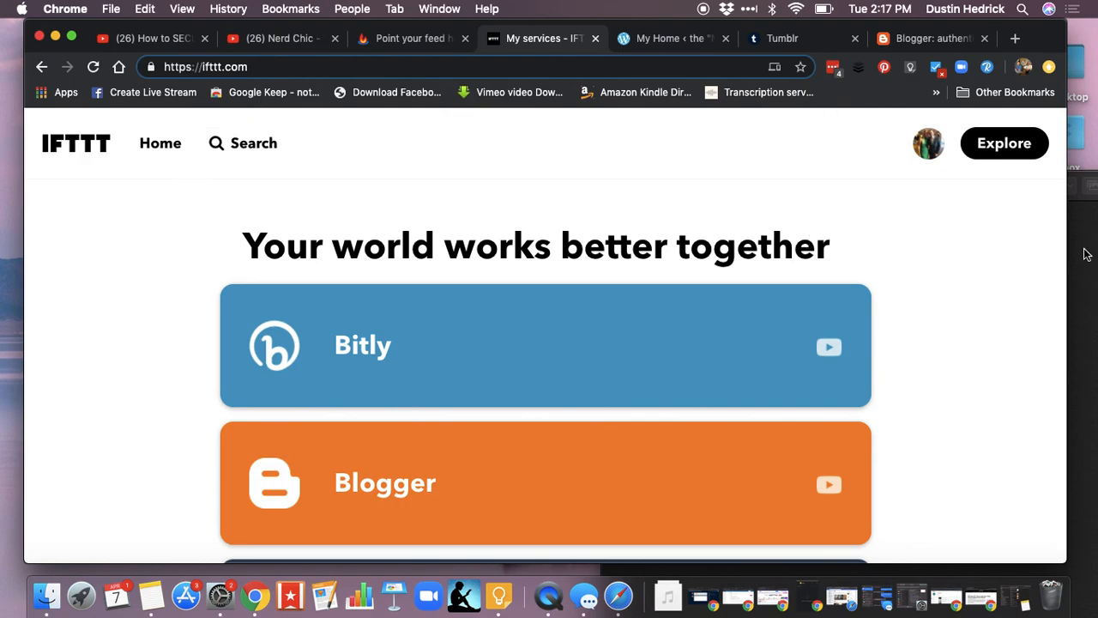
{"action": "mouse_move", "coordinate": [621, 168]}
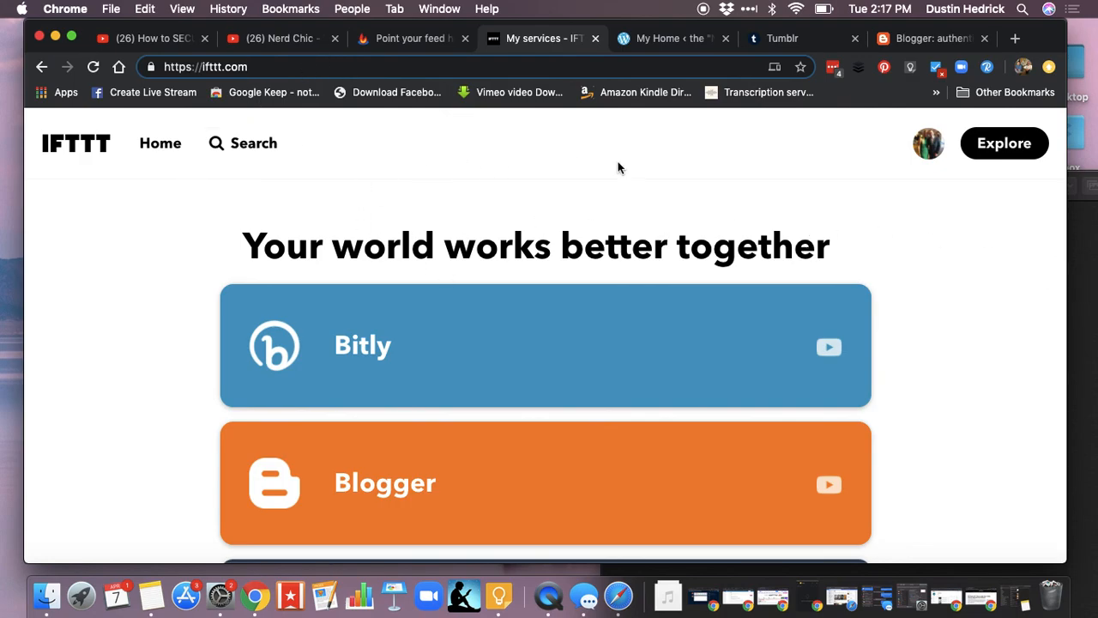
{"action": "scroll", "scroll_direction": "down", "scroll_amount": 3}
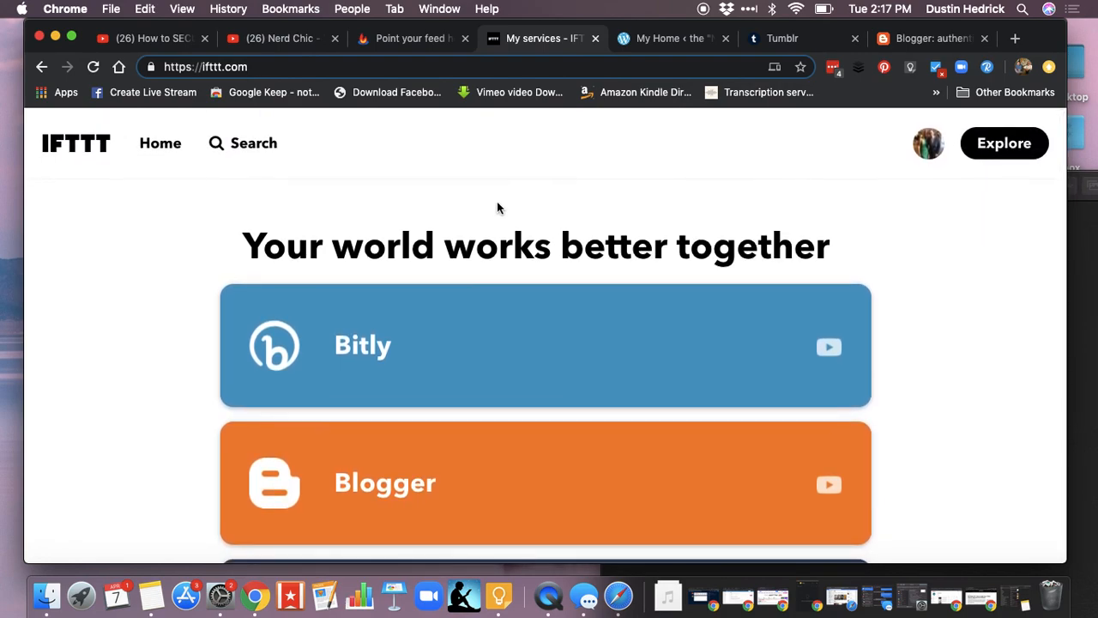
{"action": "mouse_move", "coordinate": [544, 226]}
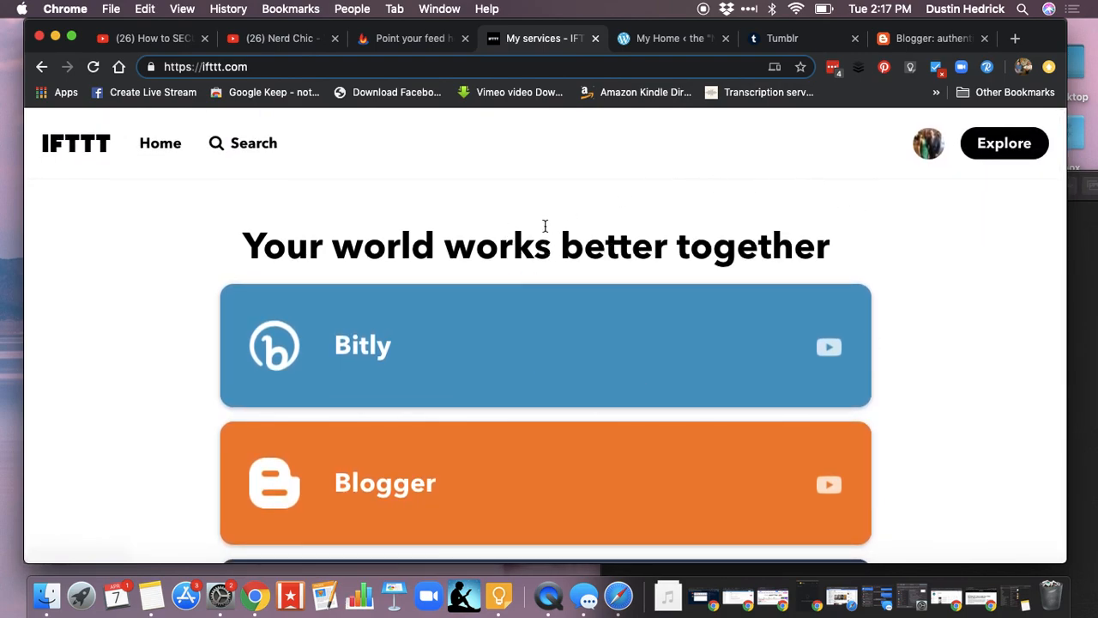
{"action": "mouse_move", "coordinate": [254, 219]}
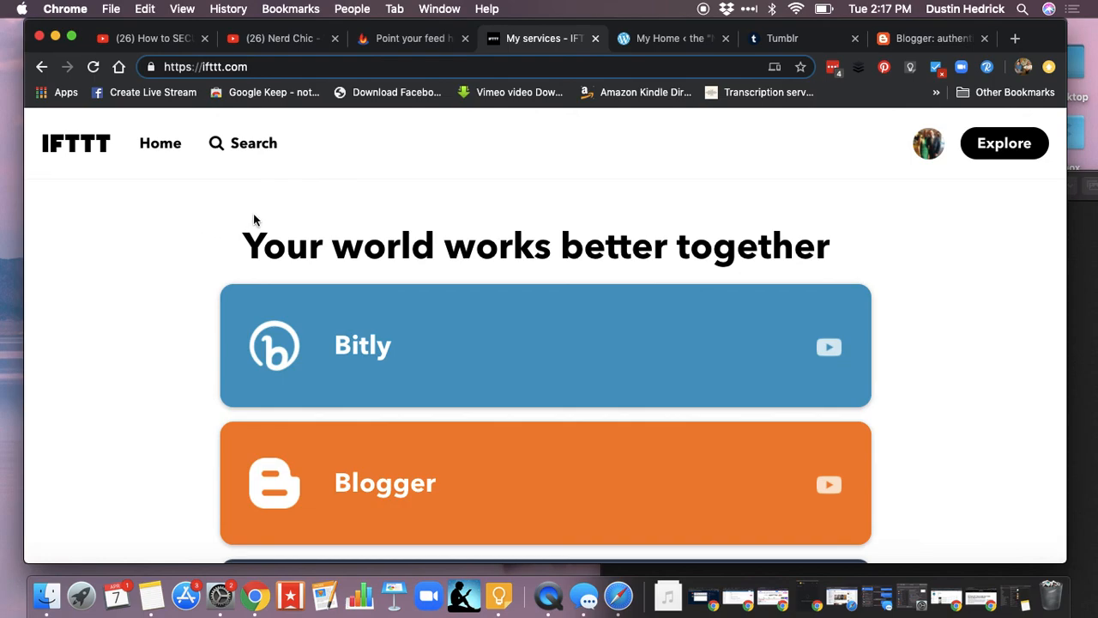
{"action": "mouse_move", "coordinate": [112, 172]}
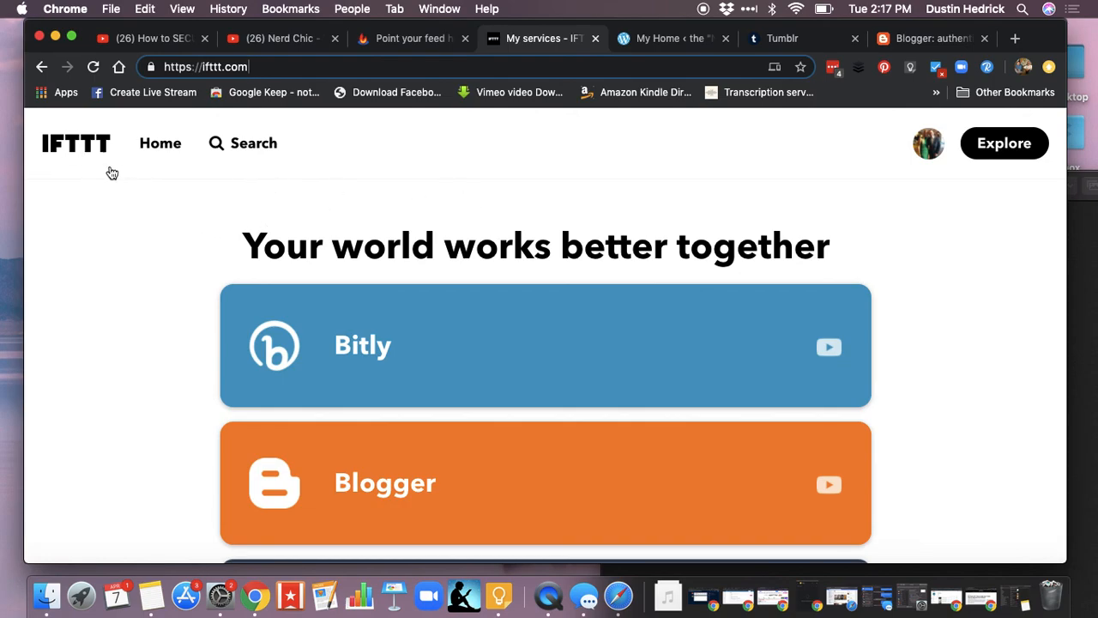
{"action": "mouse_move", "coordinate": [736, 199]}
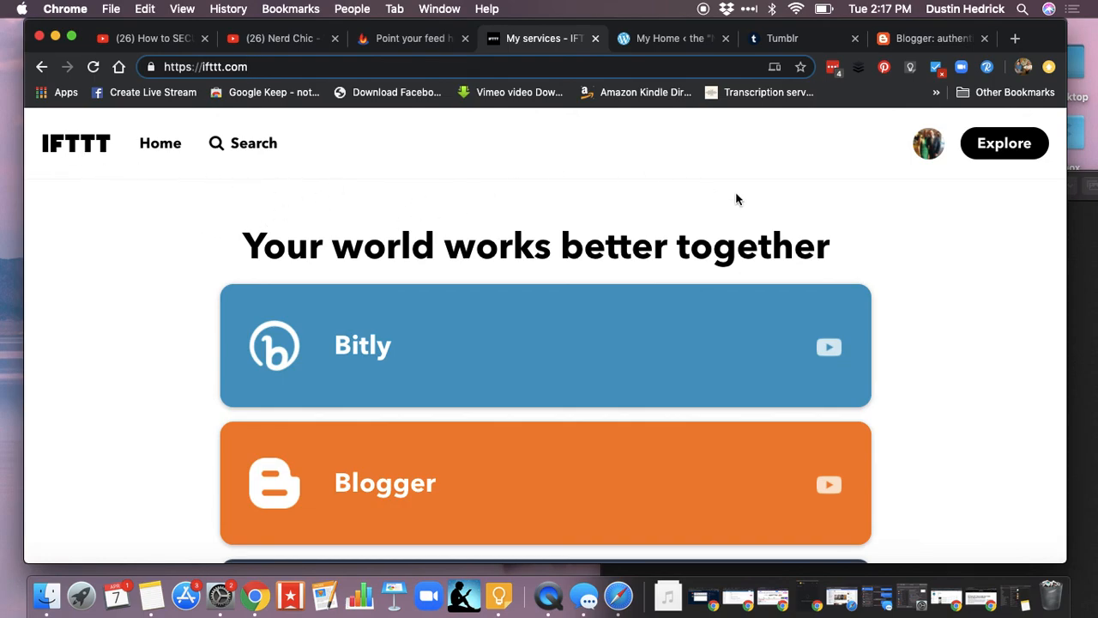
{"action": "scroll", "scroll_direction": "down", "scroll_amount": 3}
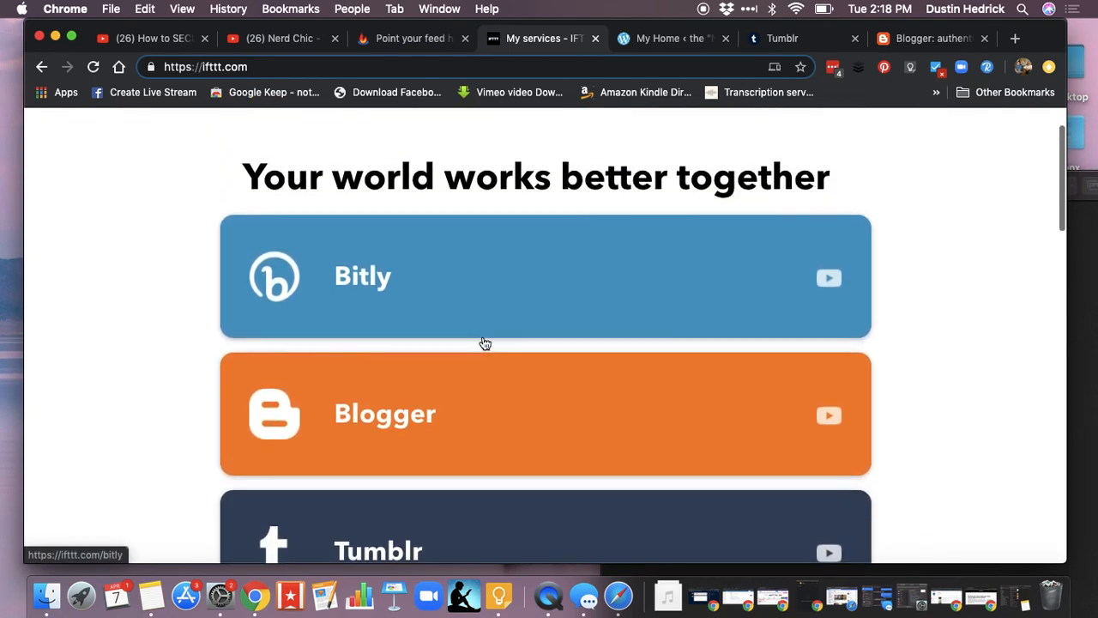
{"action": "scroll", "scroll_direction": "up", "scroll_amount": 3}
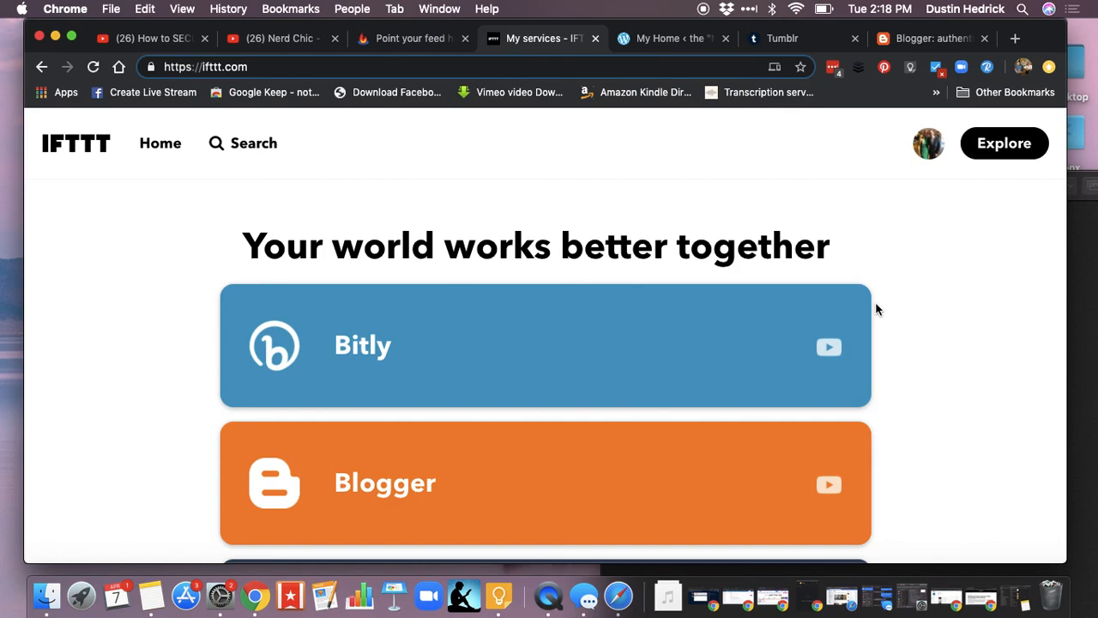
{"action": "mouse_move", "coordinate": [950, 292]}
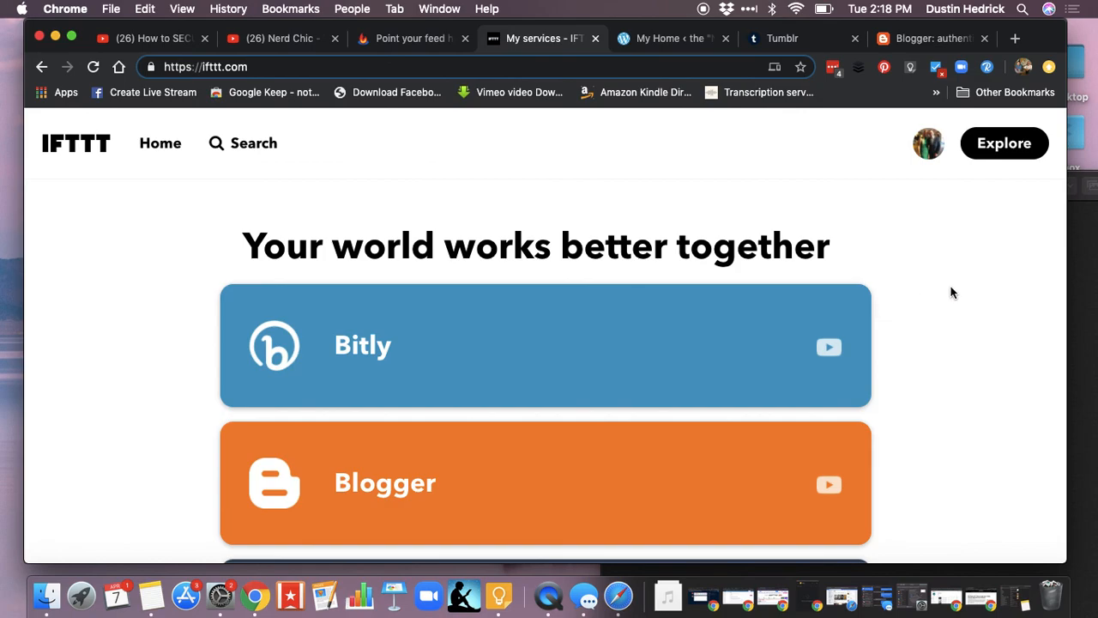
{"action": "mouse_move", "coordinate": [950, 271]}
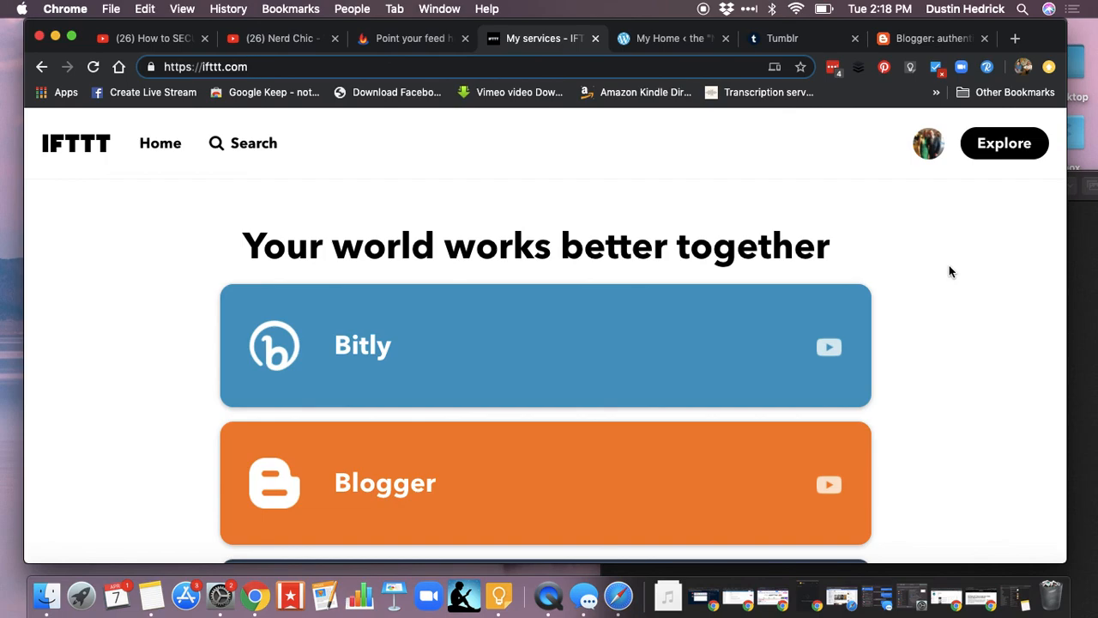
{"action": "mouse_move", "coordinate": [964, 275]}
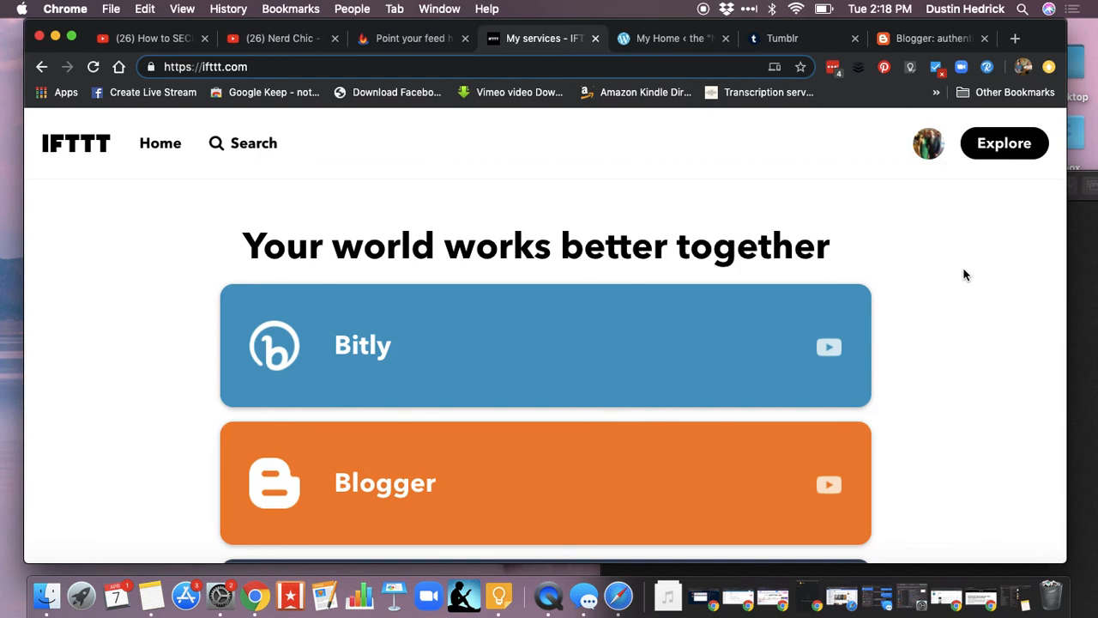